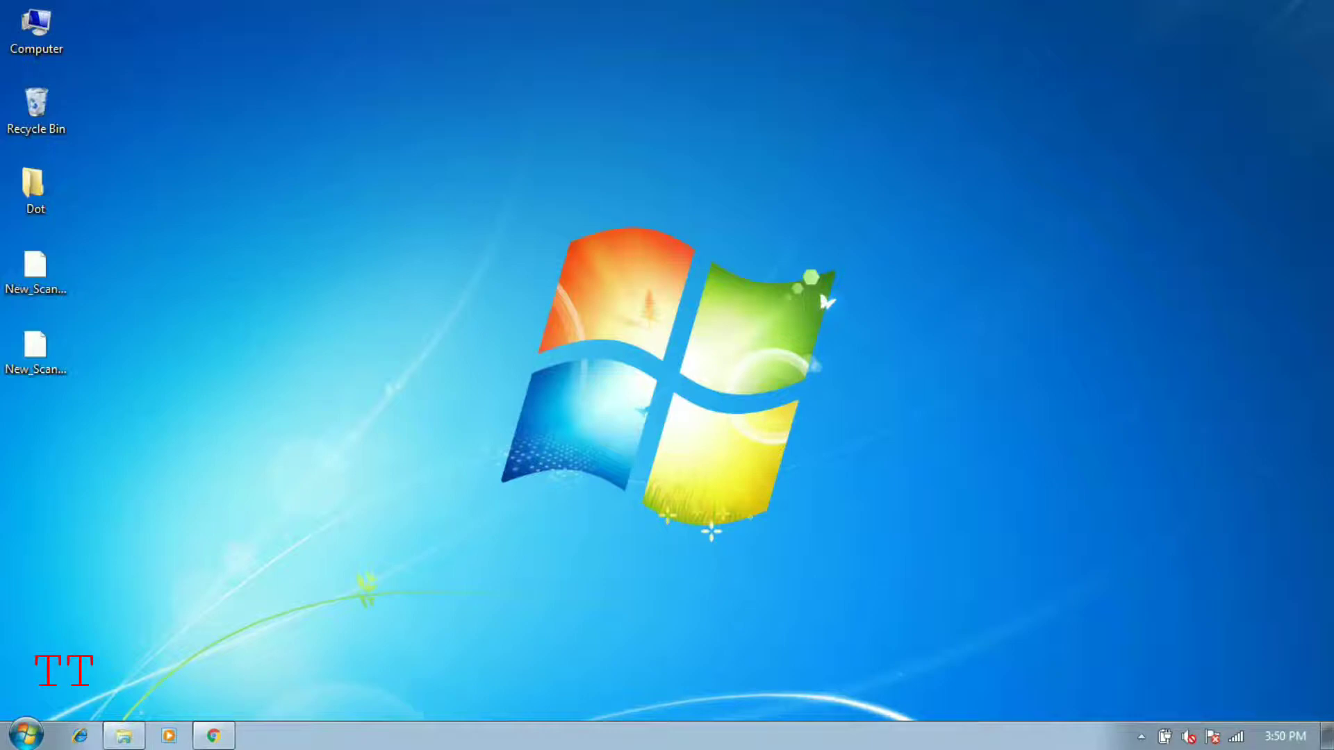
{"action": "mouse_move", "coordinate": [190, 470]}
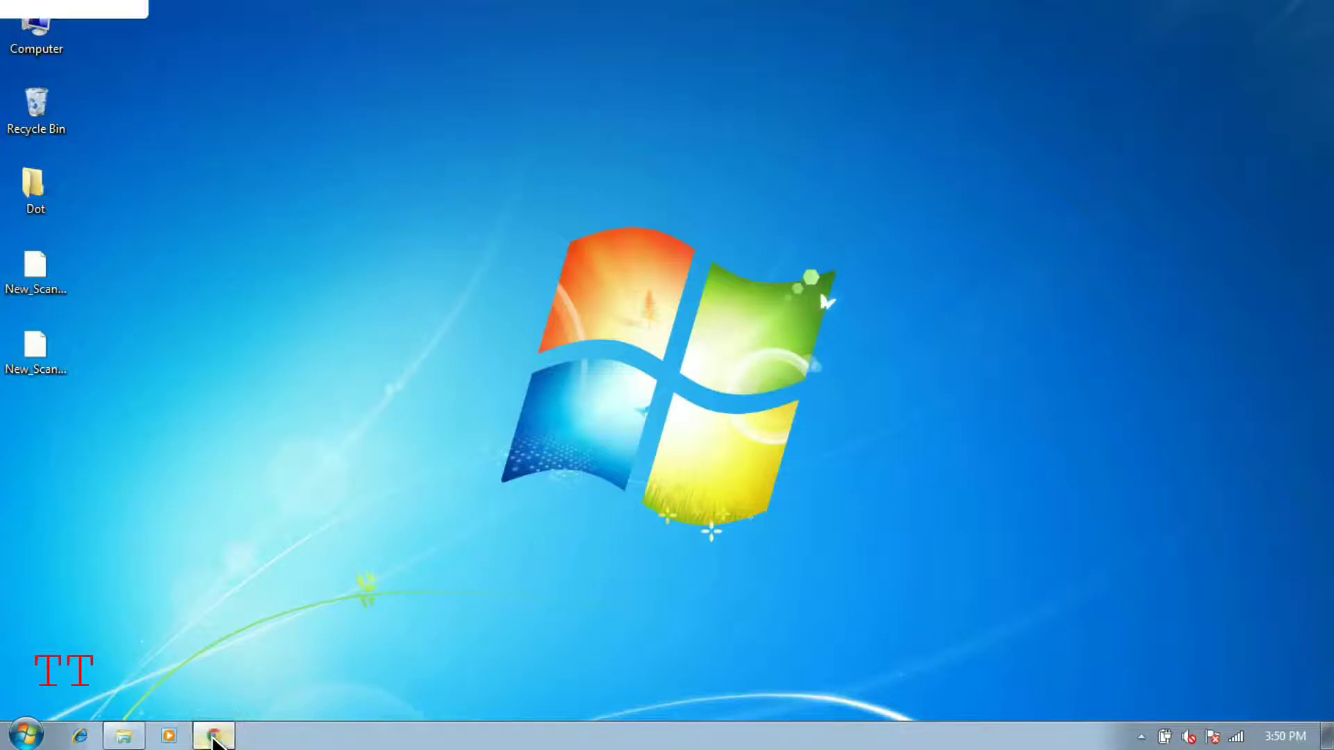
Load win-rar.com/download.html in Chrome and scroll to the 5.71 builds table.
{"action": "left_click", "coordinate": [212, 734]}
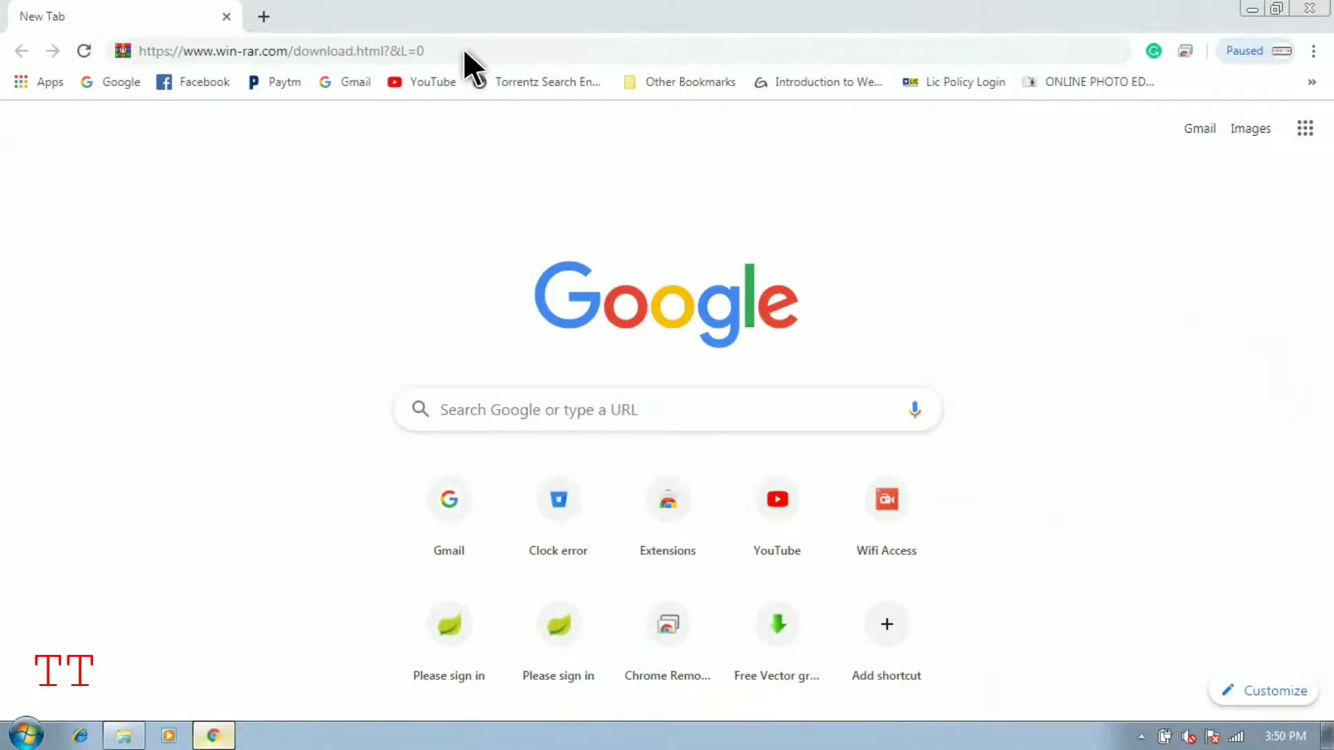
{"action": "left_click", "coordinate": [280, 51]}
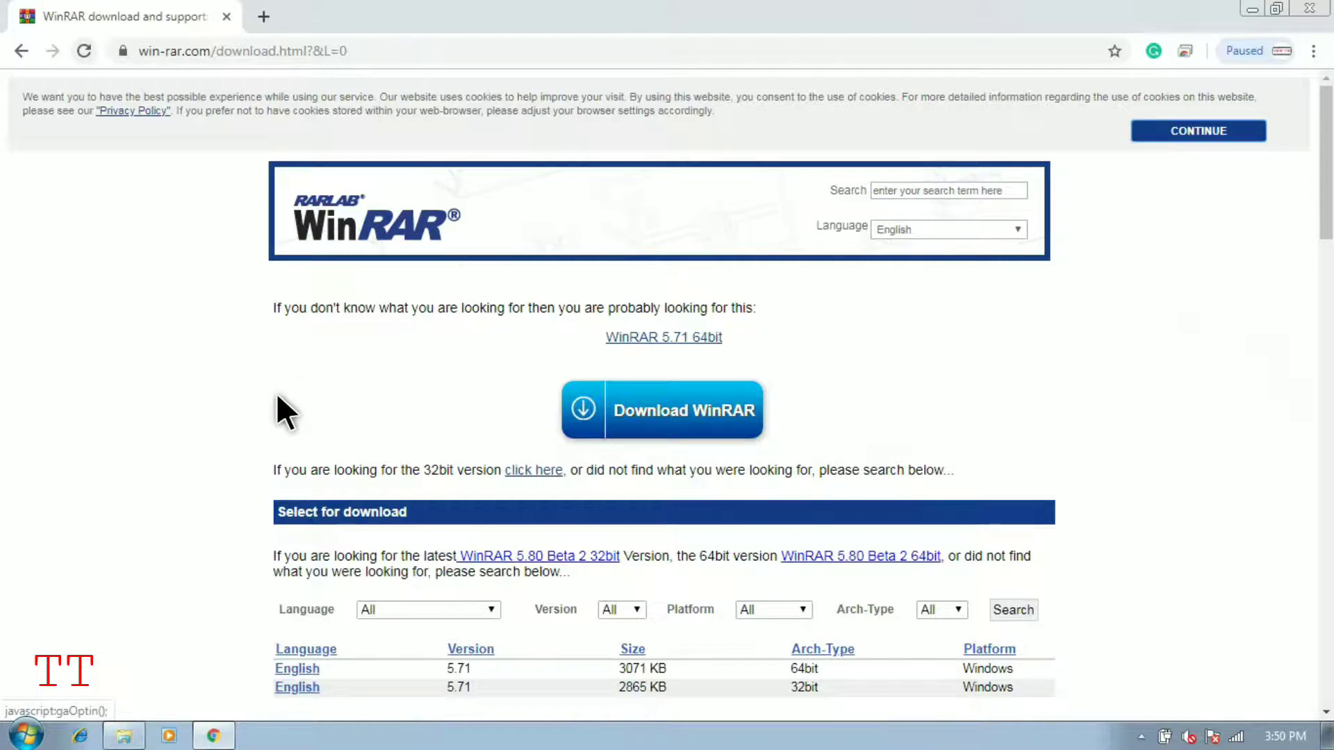
{"action": "mouse_move", "coordinate": [1319, 723]}
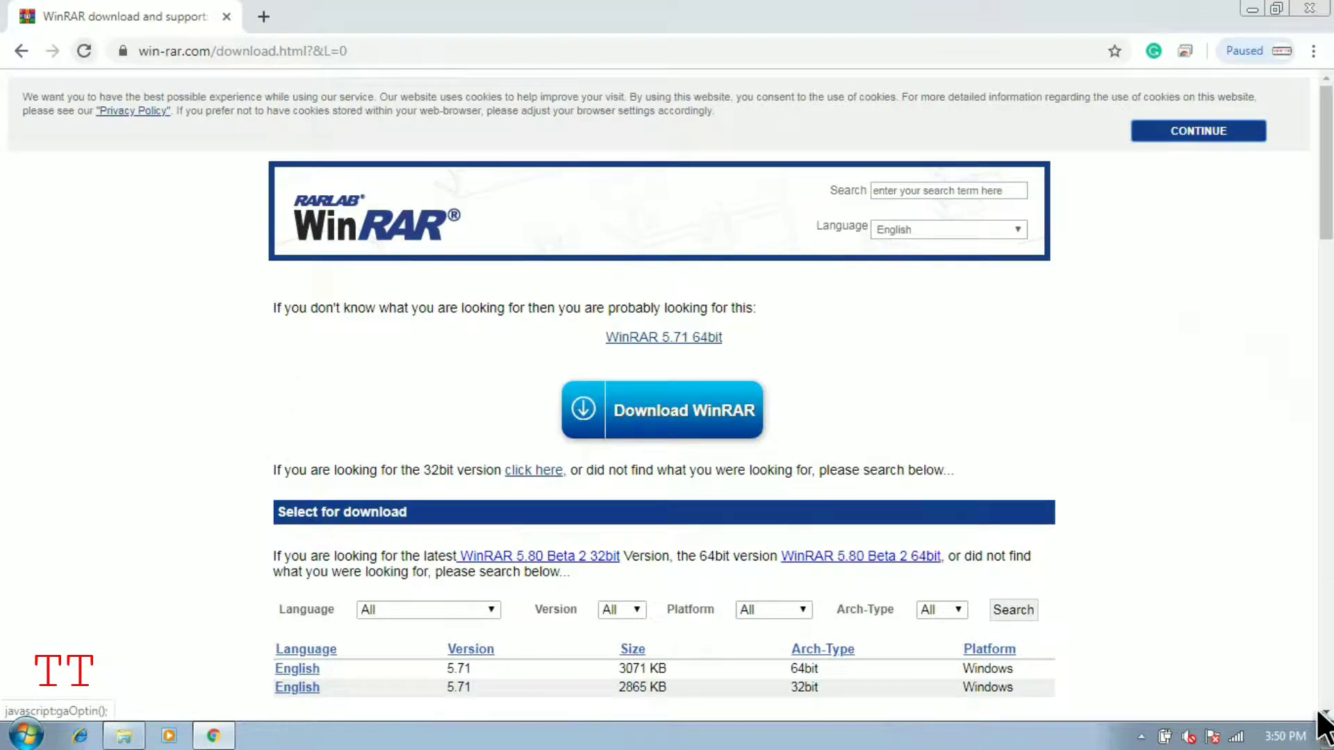
{"action": "scroll", "scroll_direction": "down", "scroll_amount": 3}
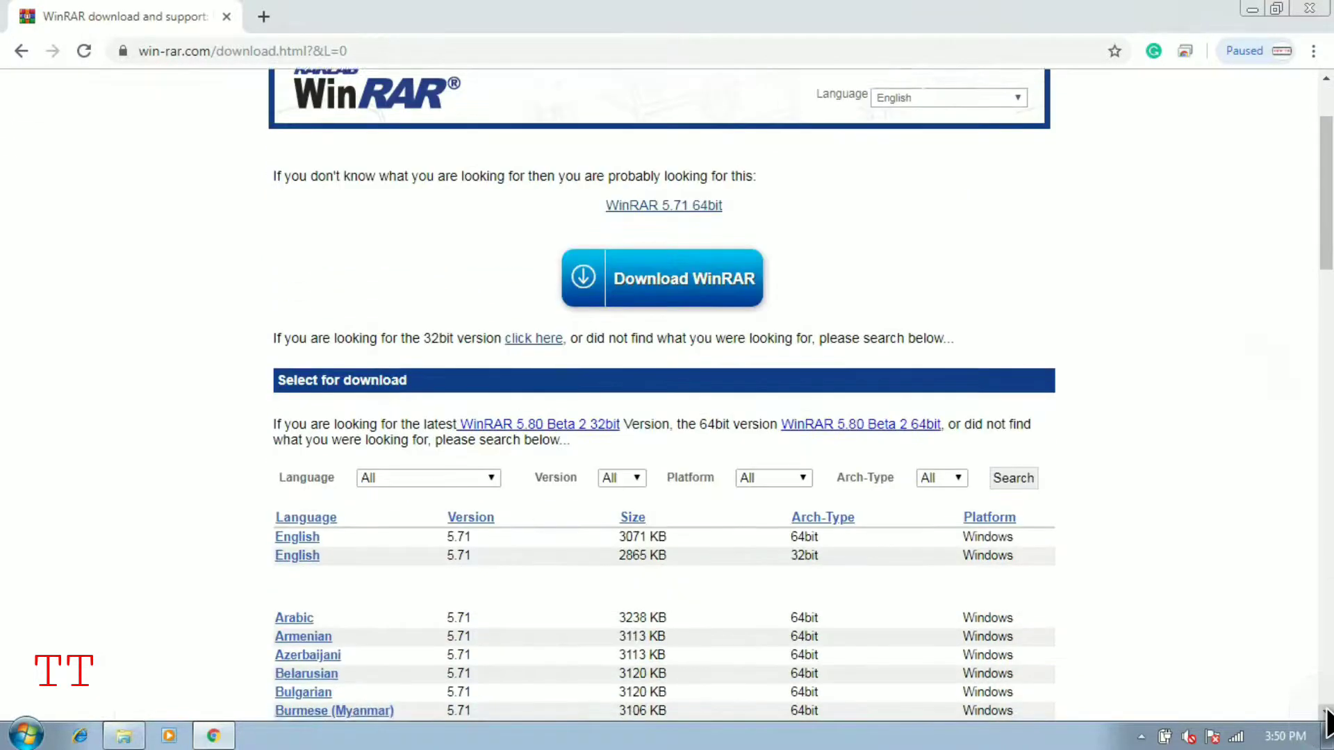
{"action": "scroll", "scroll_direction": "down", "scroll_amount": 3}
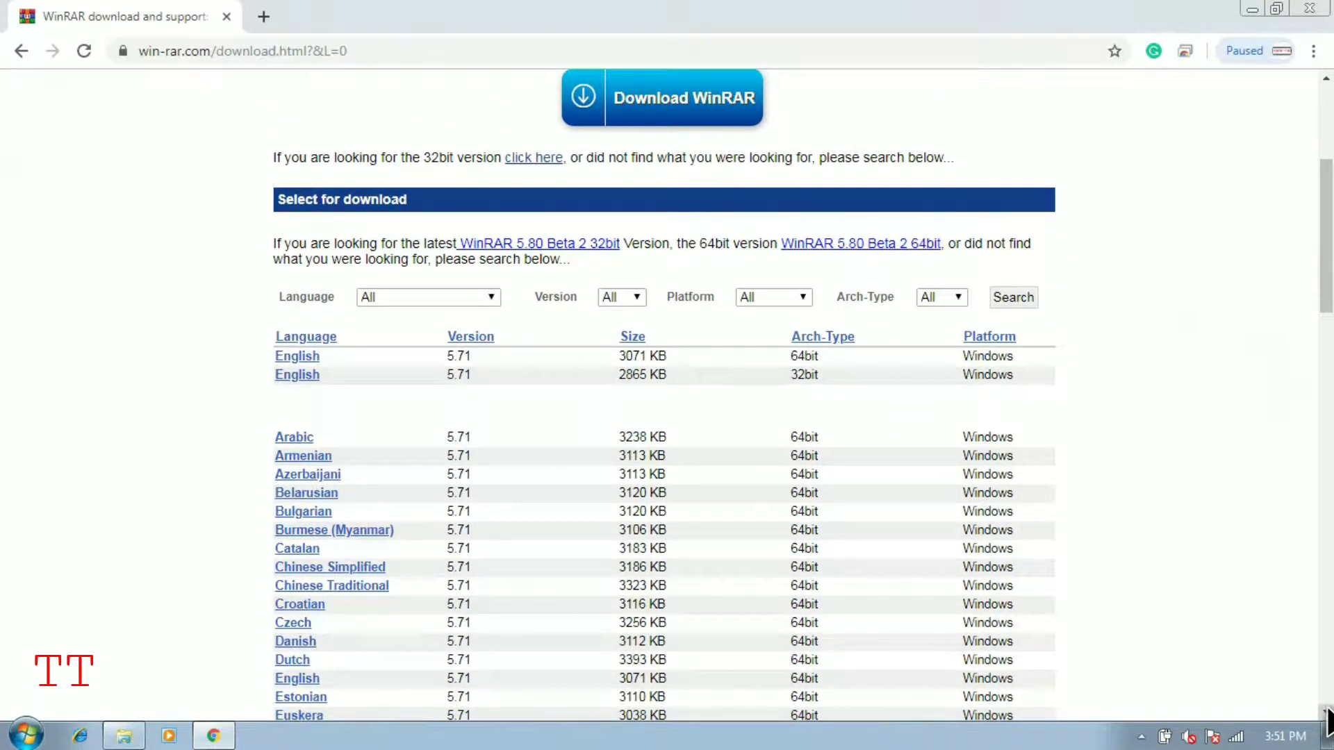
{"action": "mouse_move", "coordinate": [297, 374]}
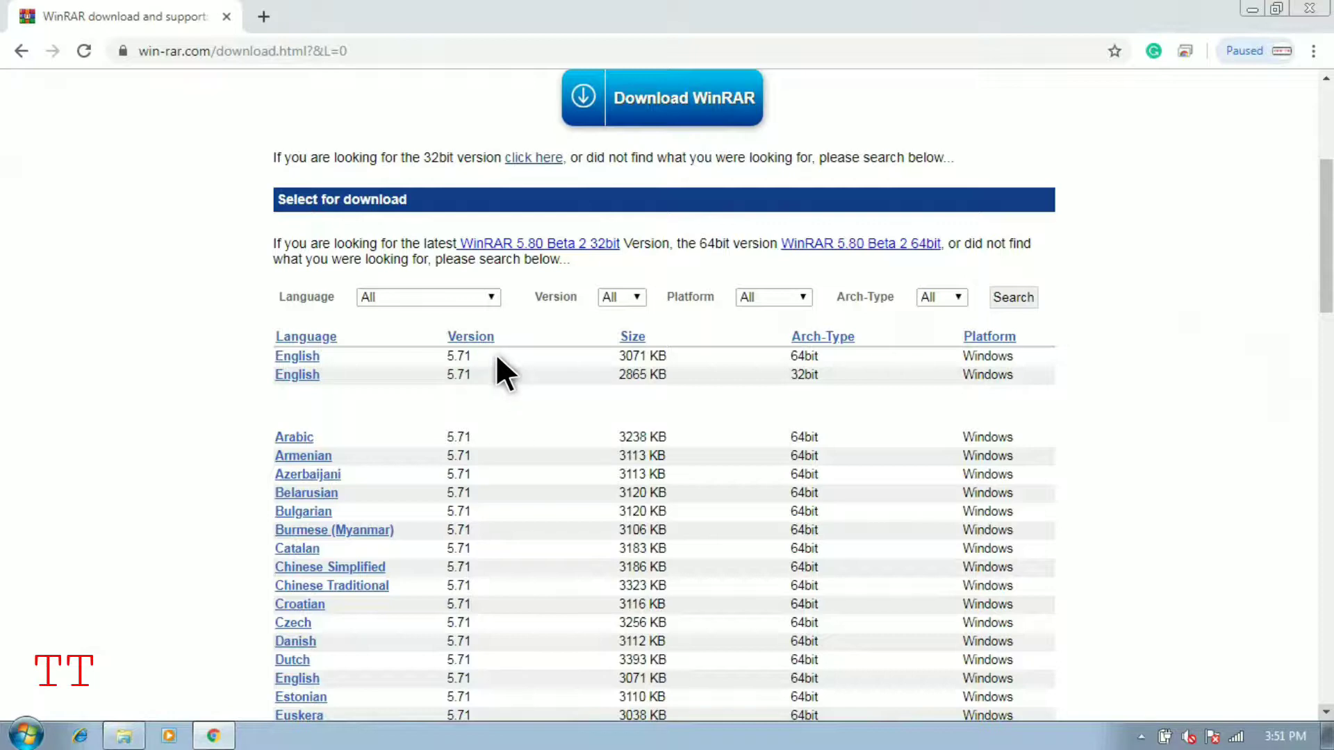
{"action": "mouse_move", "coordinate": [863, 378]}
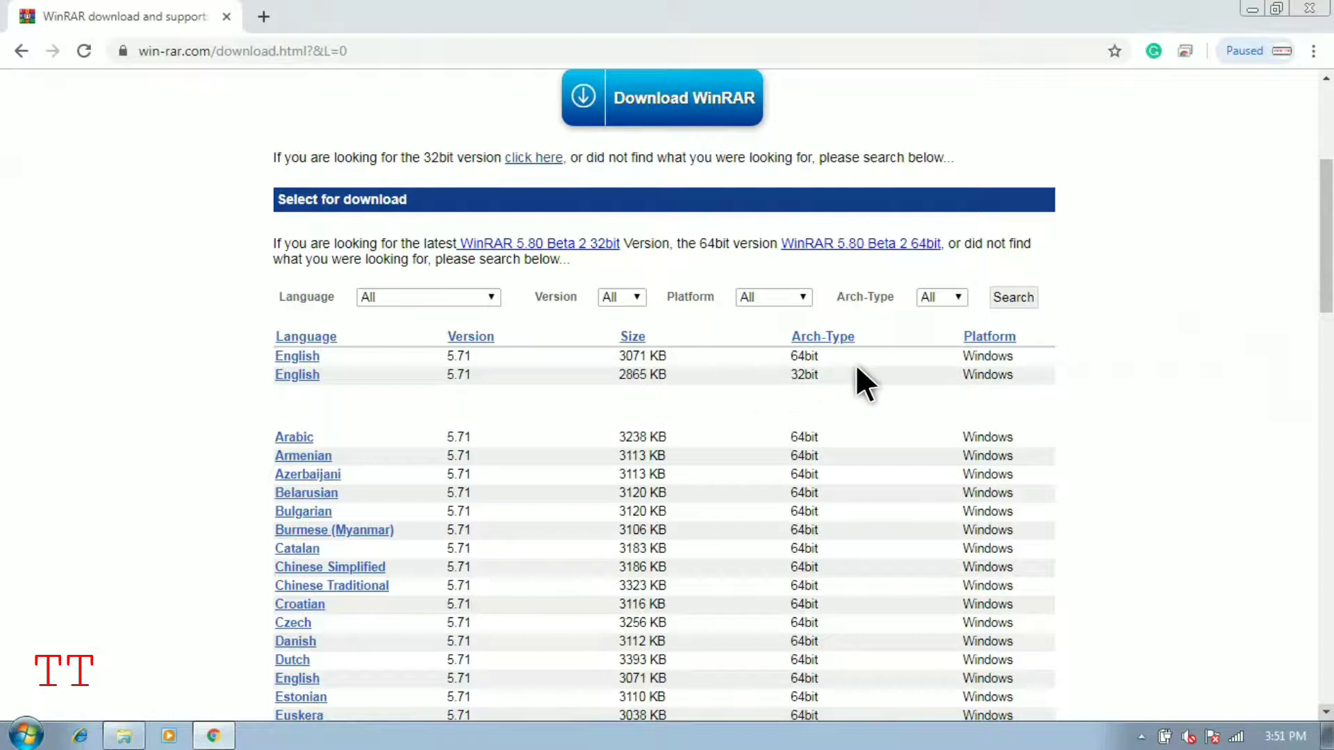
{"action": "mouse_move", "coordinate": [1038, 375]}
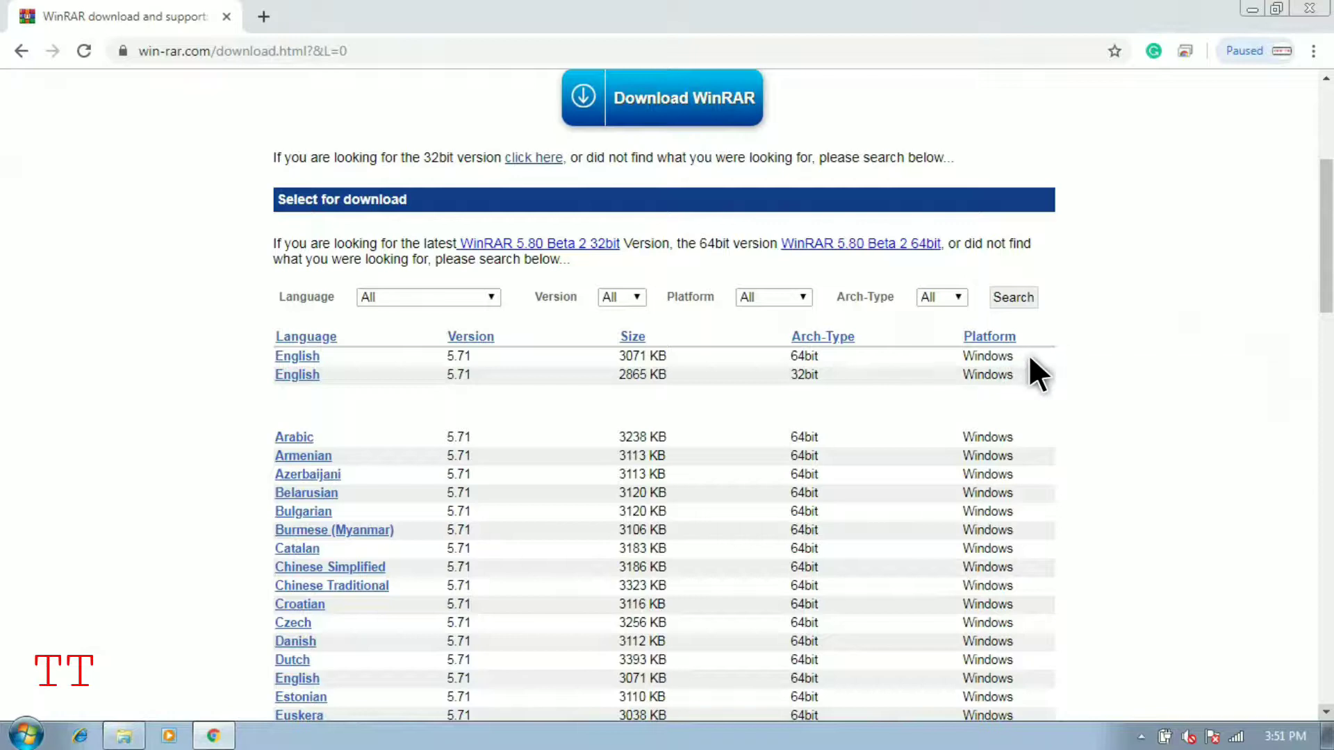
{"action": "mouse_move", "coordinate": [952, 396]}
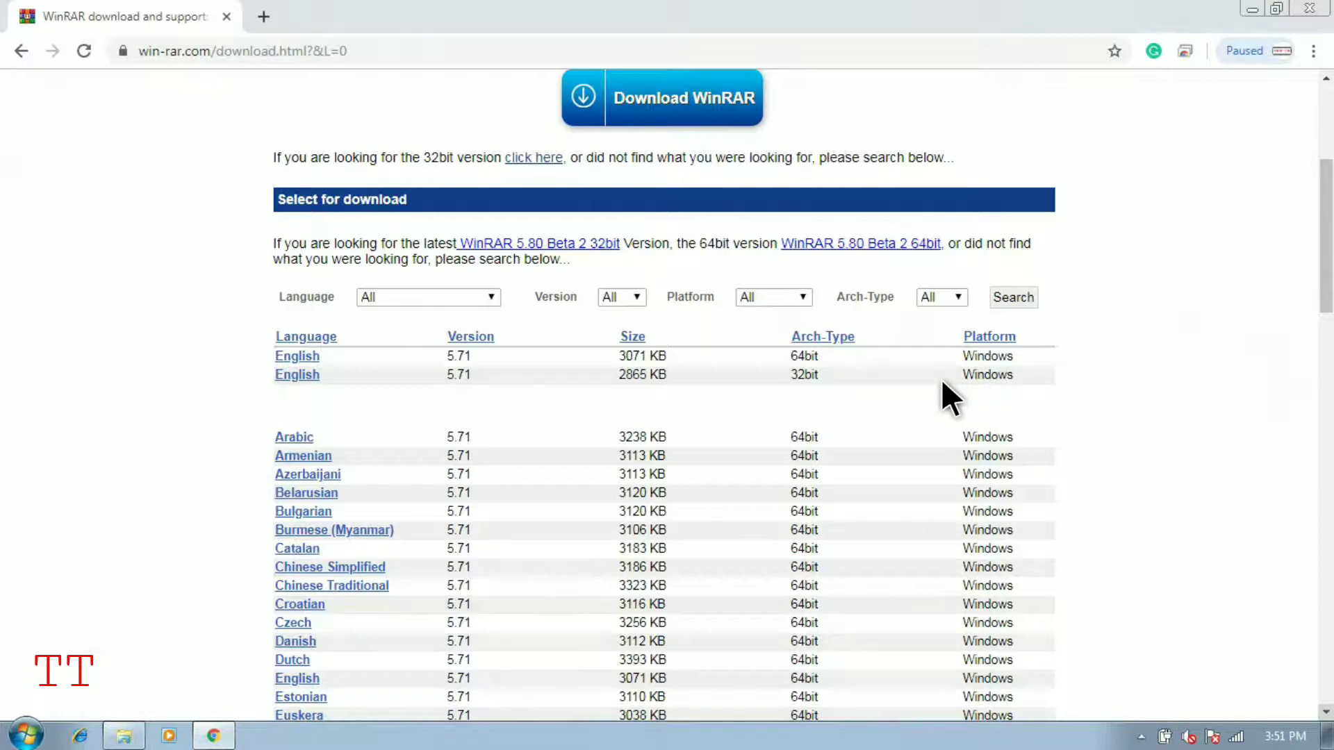
{"action": "mouse_move", "coordinate": [966, 391]}
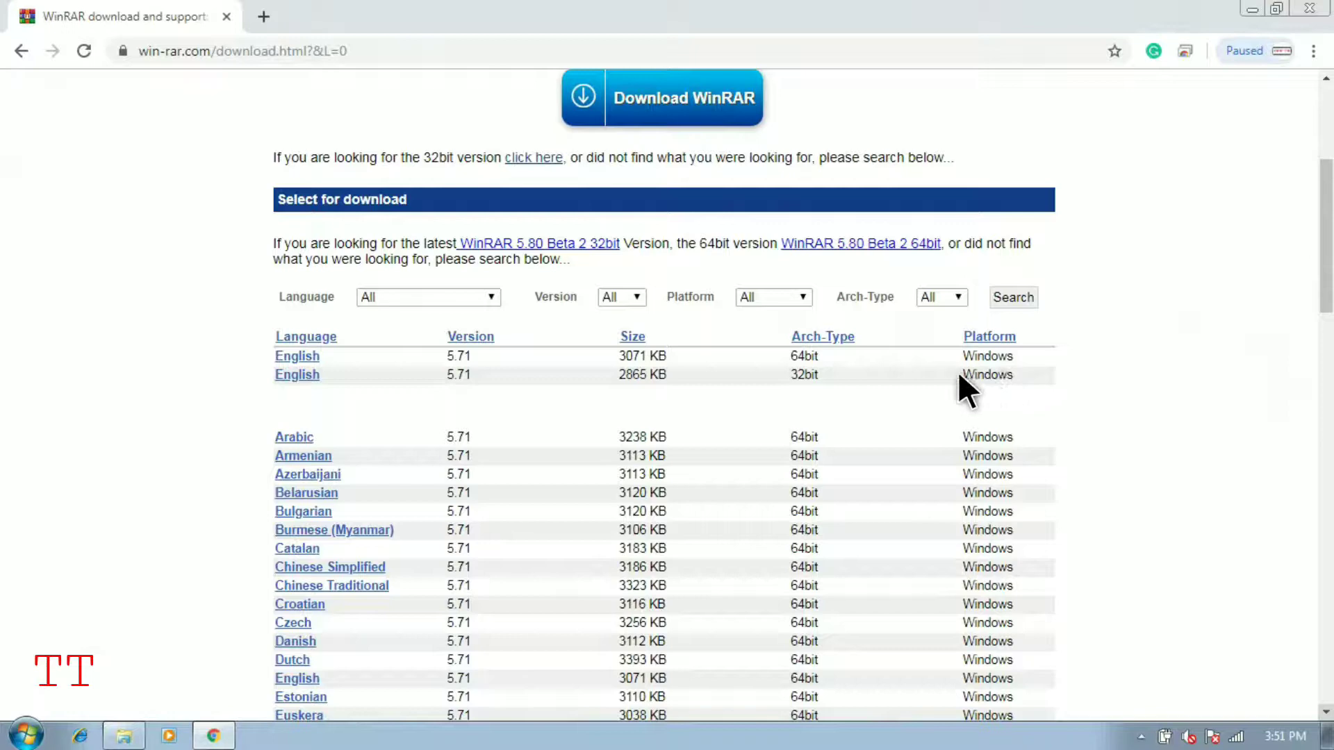
{"action": "mouse_move", "coordinate": [402, 398]}
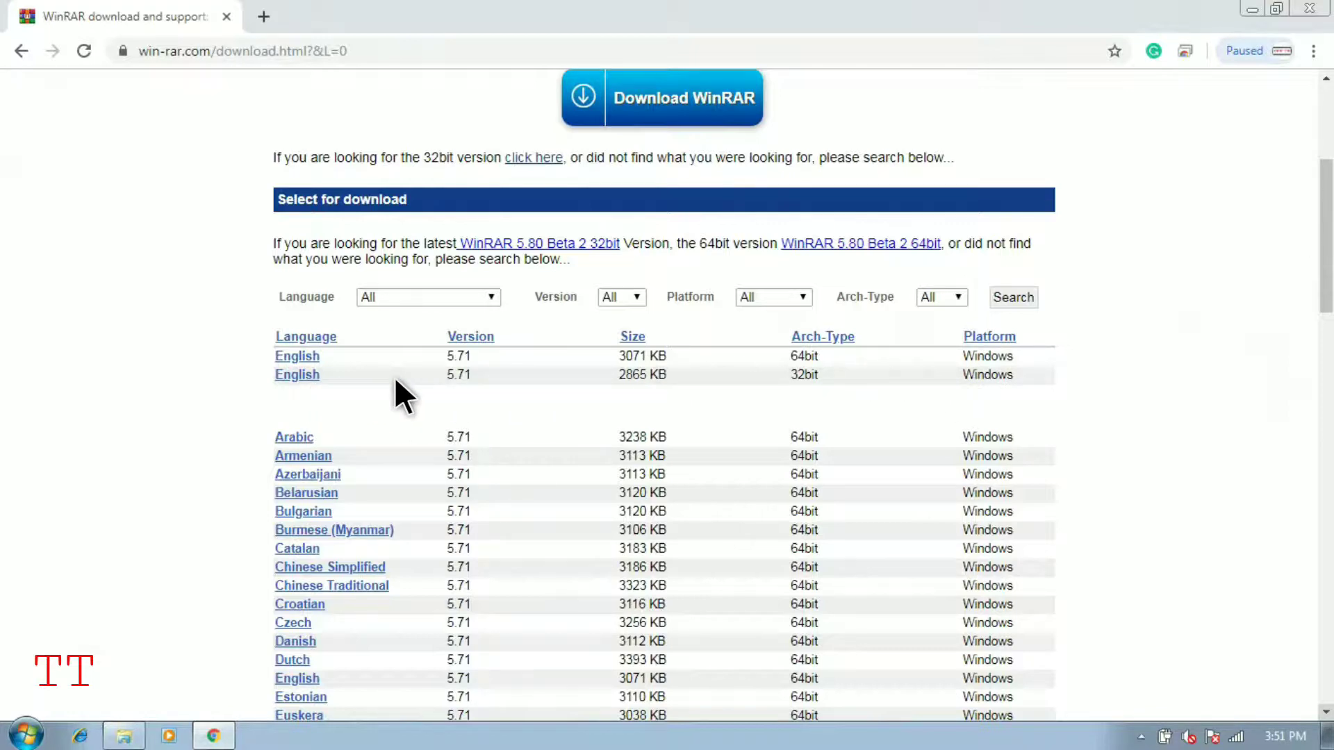
{"action": "mouse_move", "coordinate": [496, 393]}
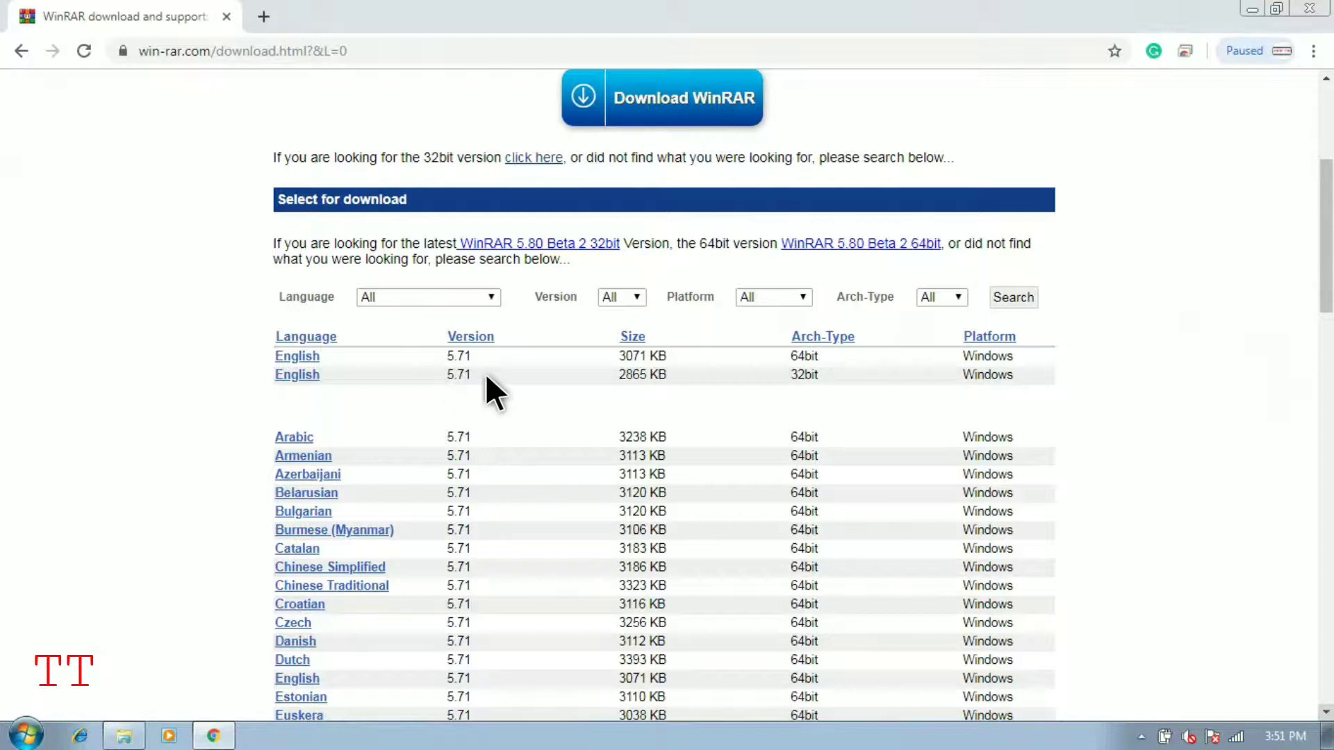
{"action": "mouse_move", "coordinate": [401, 376]}
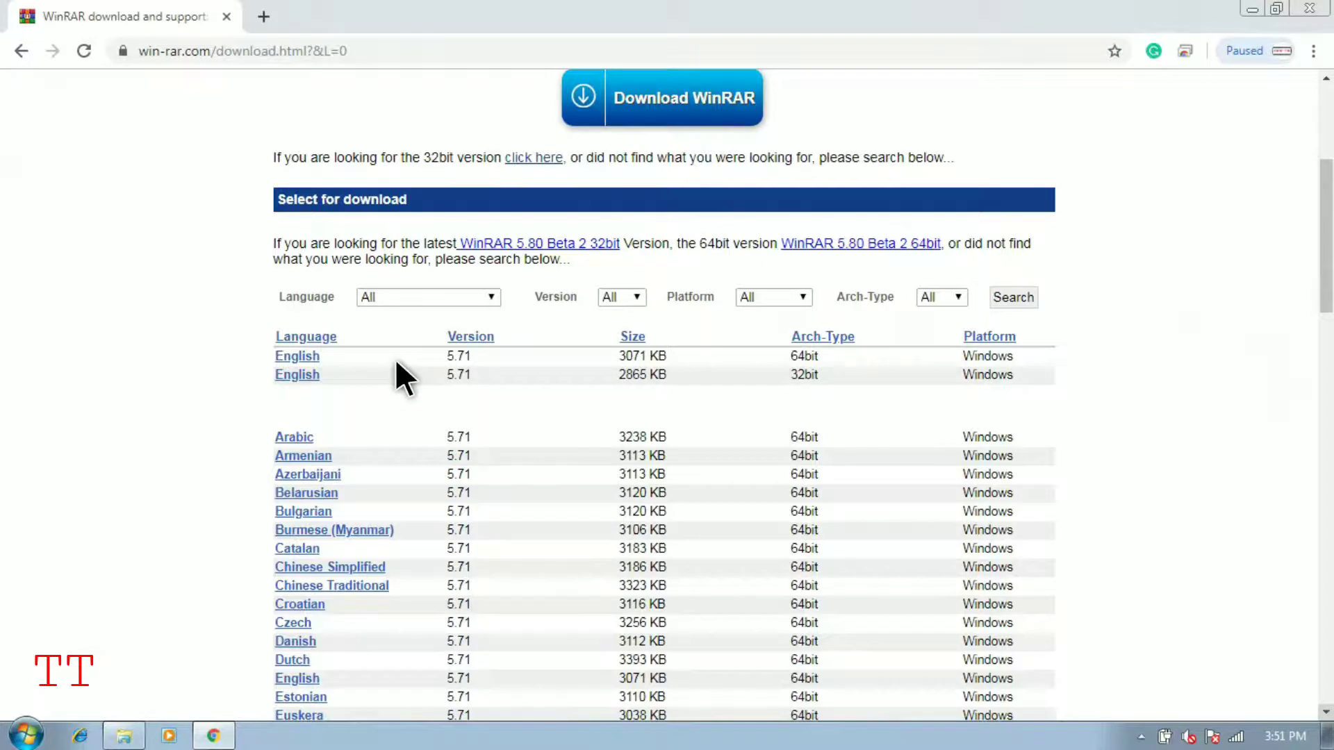
{"action": "mouse_move", "coordinate": [304, 366]}
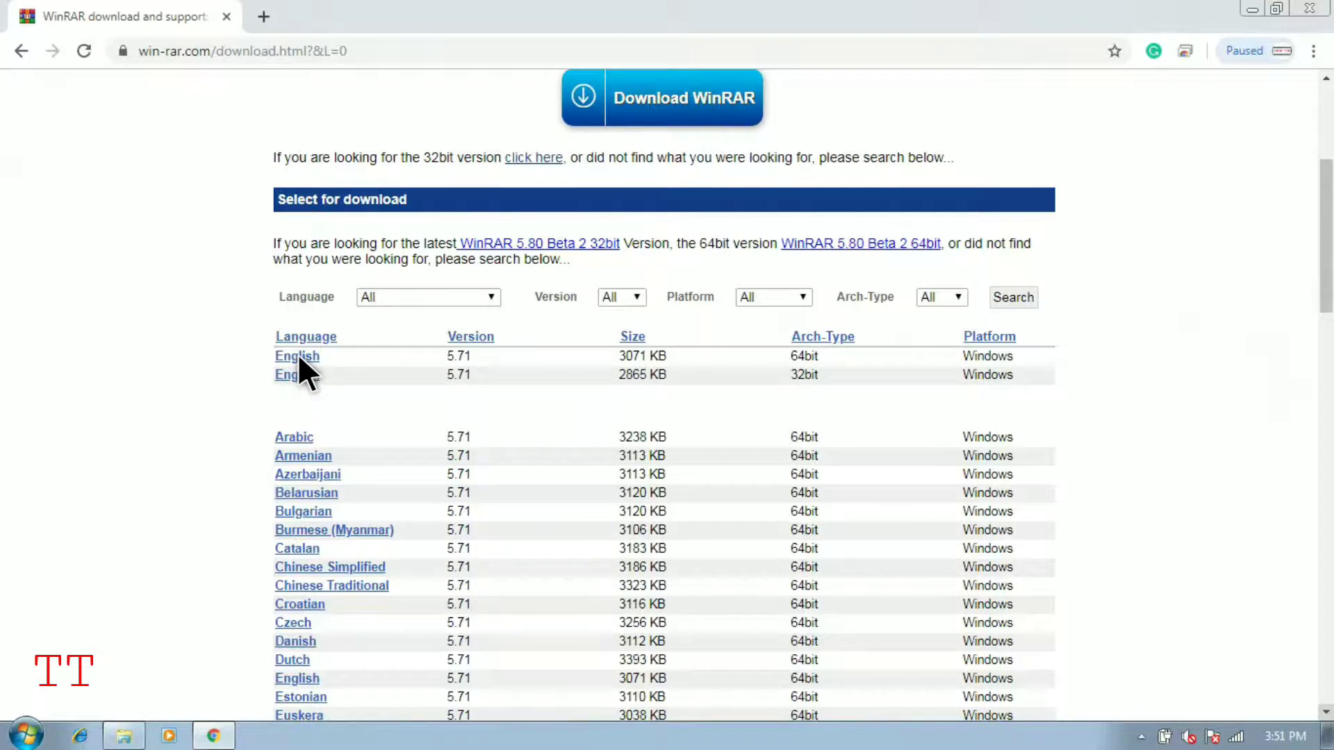
Download the English 64bit WinRAR 5.71 build from its pre-download page.
{"action": "left_click", "coordinate": [296, 356]}
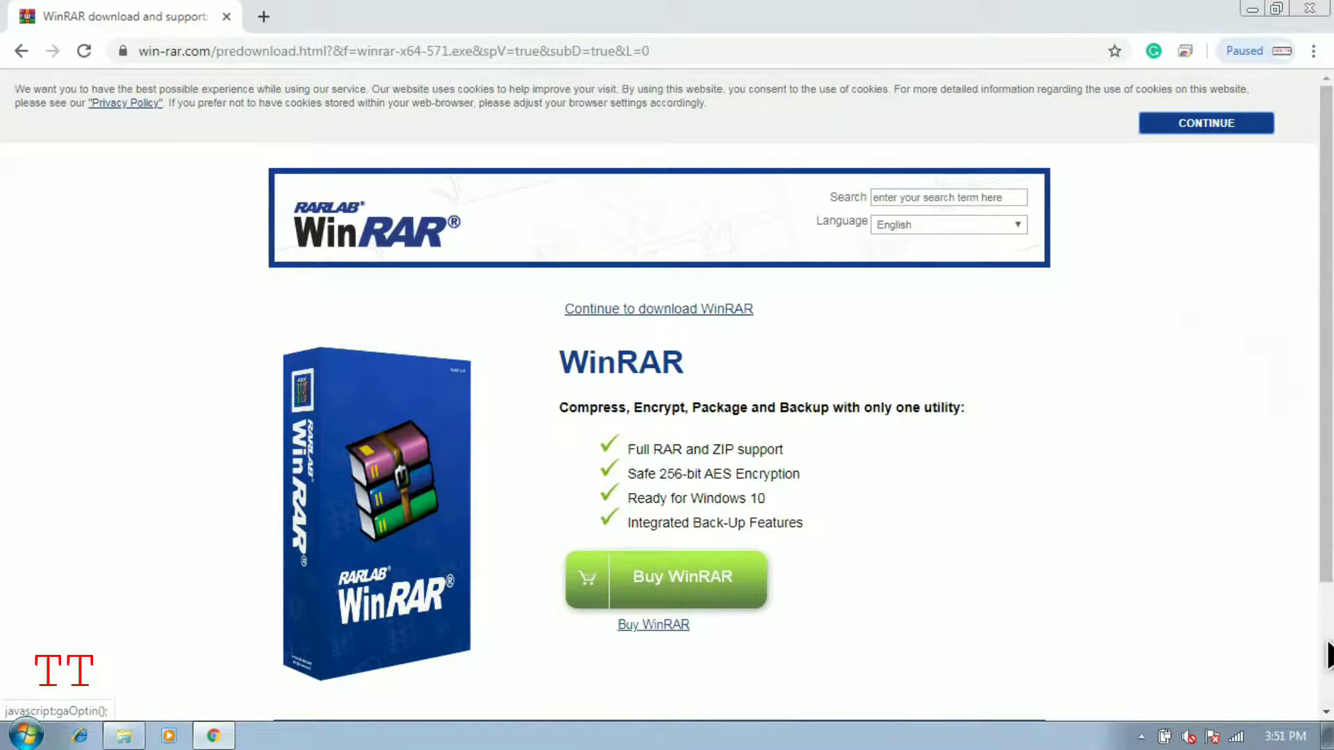
{"action": "scroll", "scroll_direction": "down", "scroll_amount": 3}
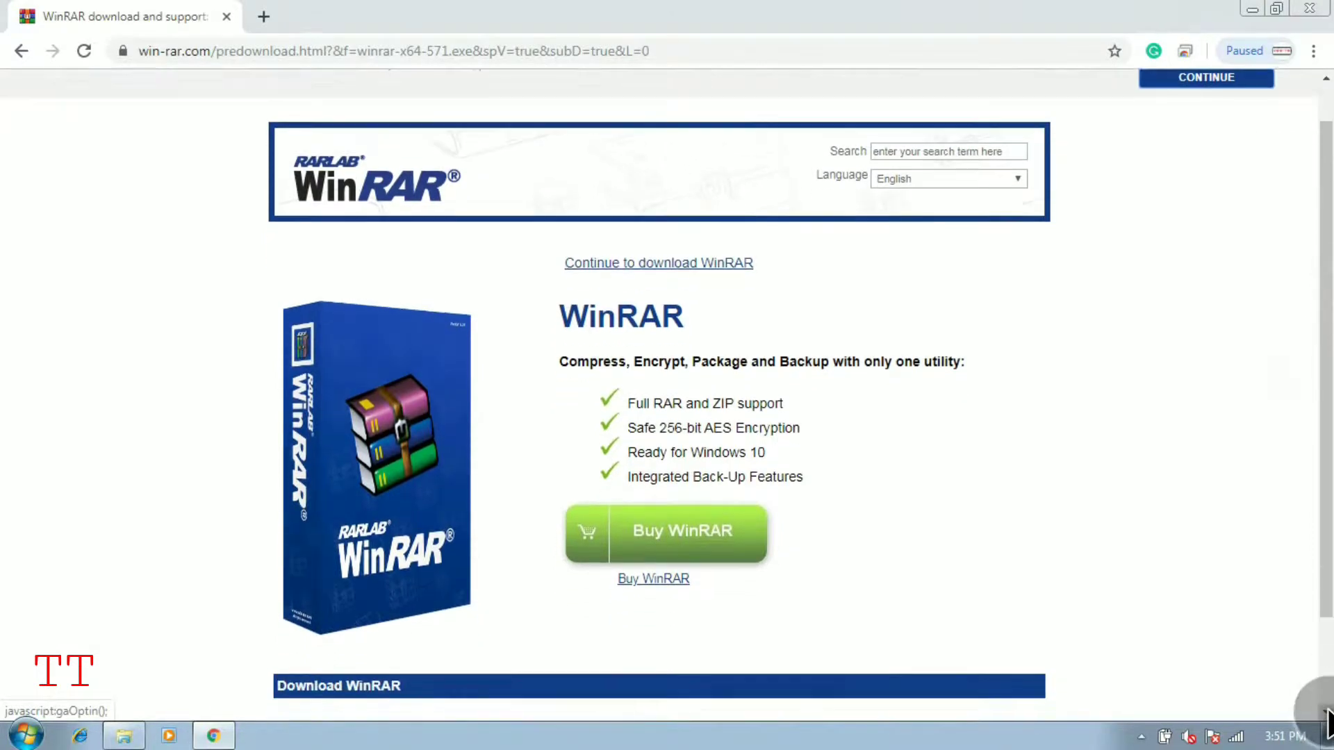
{"action": "scroll", "scroll_direction": "down", "scroll_amount": 3}
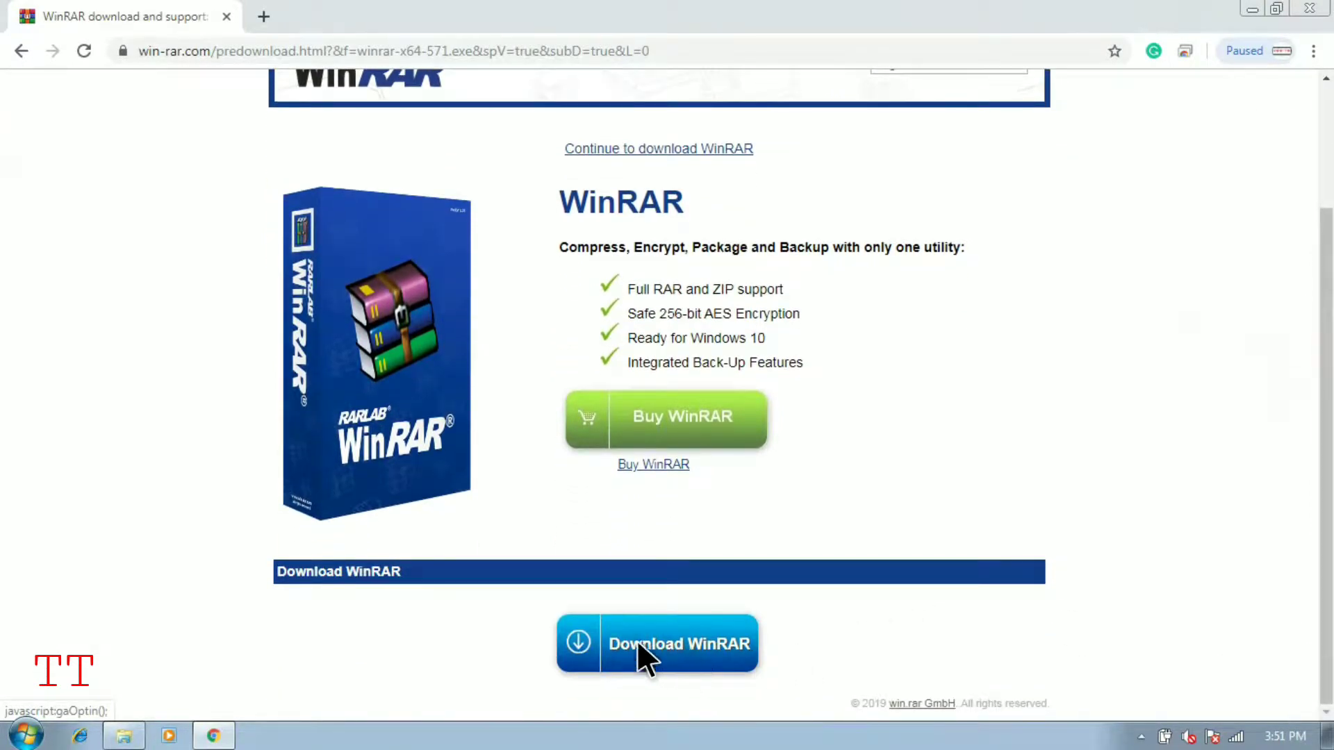
{"action": "left_click", "coordinate": [658, 643]}
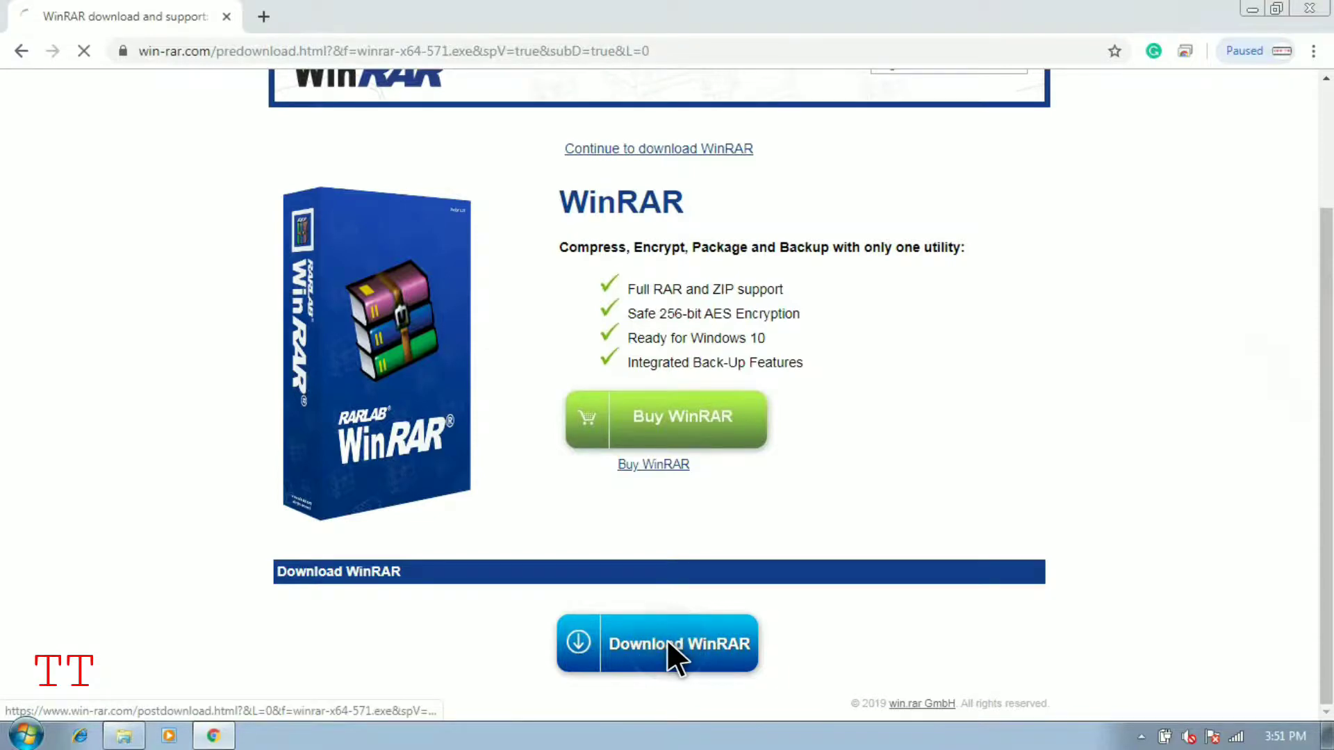
Finish downloading winrar-x64-571.exe and open its downloads-bar options menu.
{"action": "left_click", "coordinate": [657, 644]}
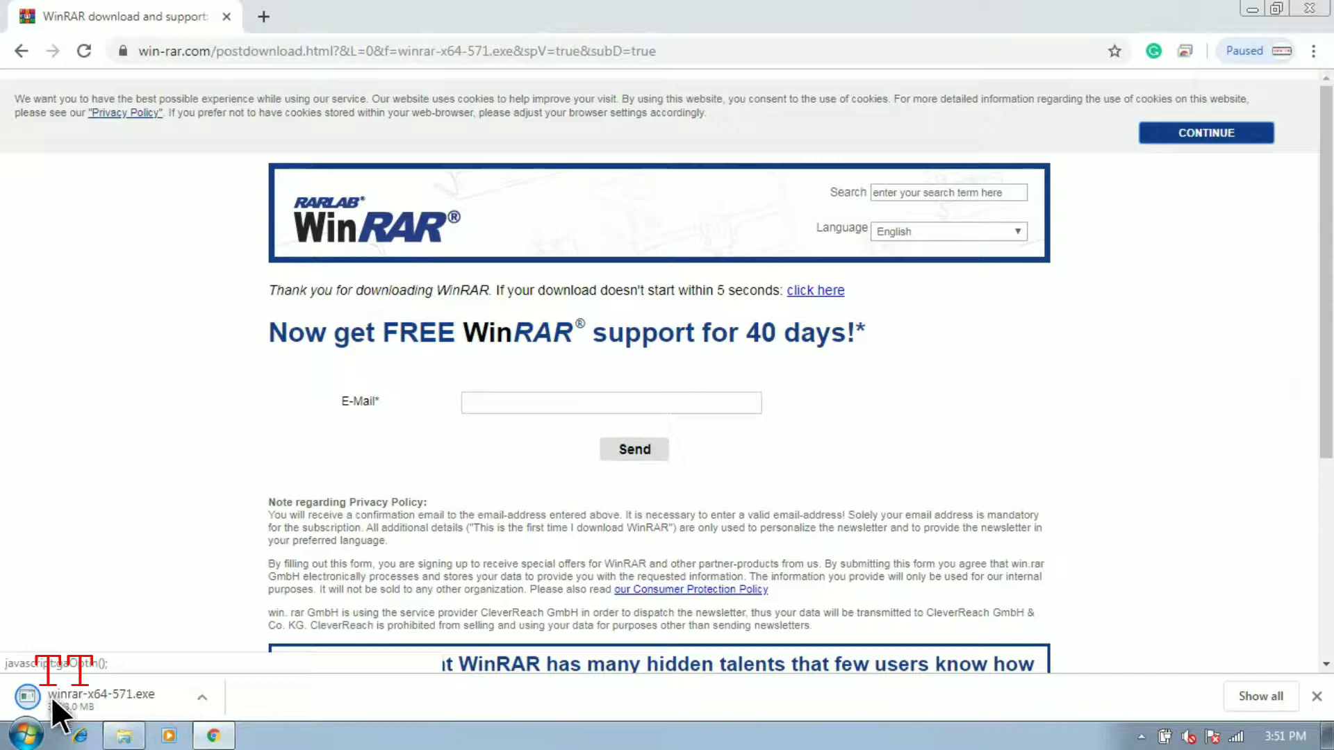
{"action": "mouse_move", "coordinate": [170, 710]}
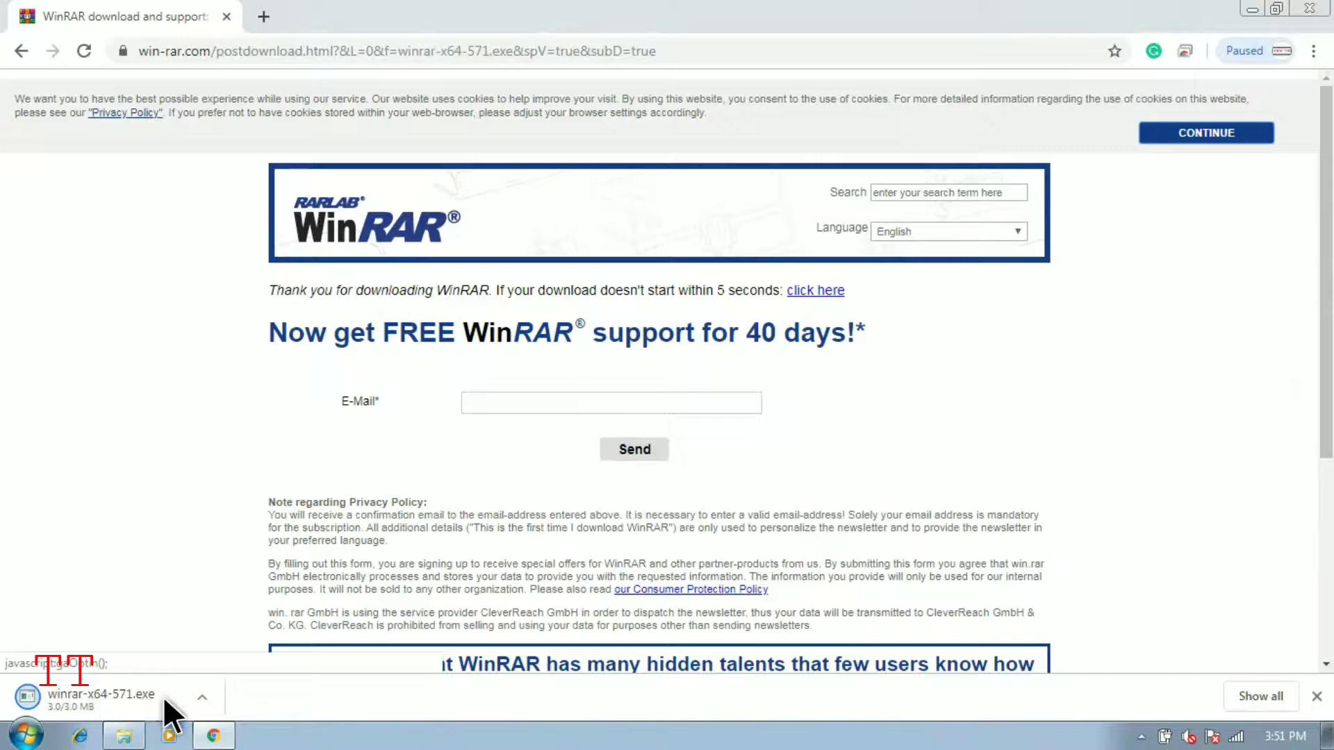
{"action": "mouse_move", "coordinate": [136, 724]}
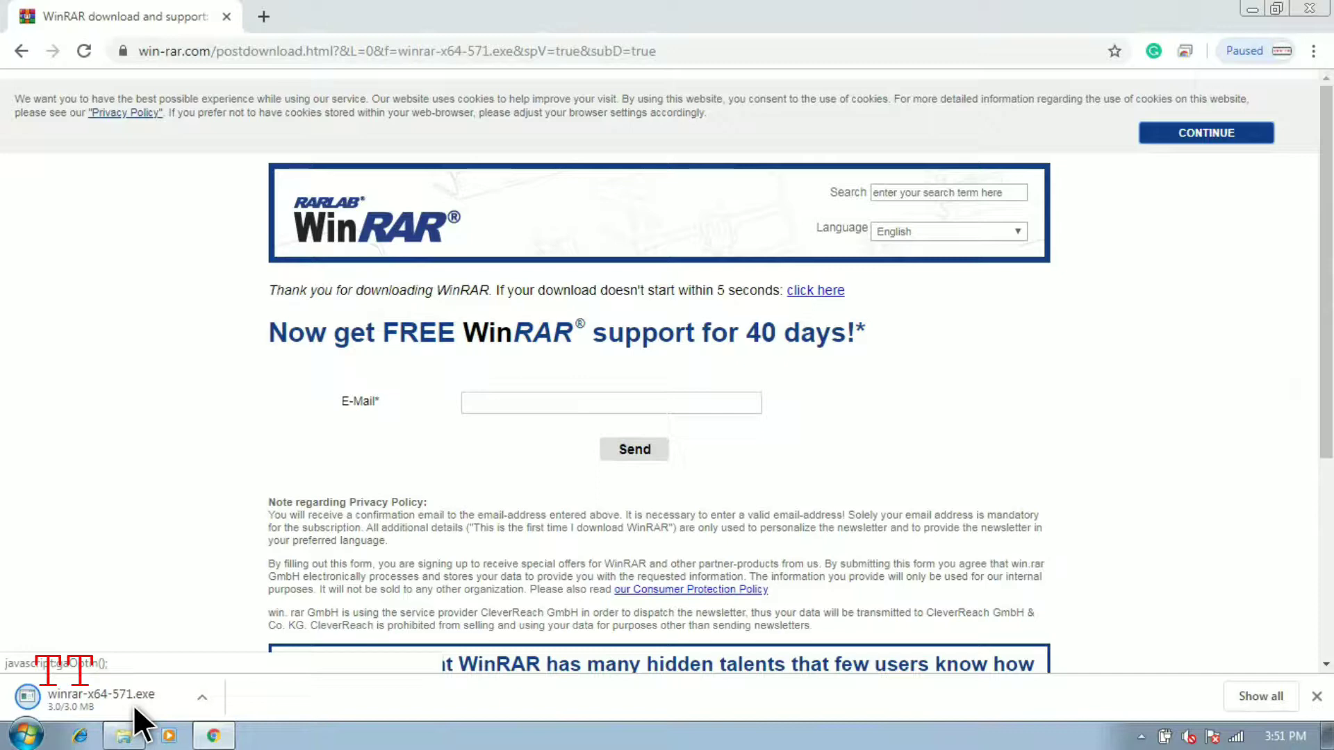
{"action": "mouse_move", "coordinate": [217, 721]}
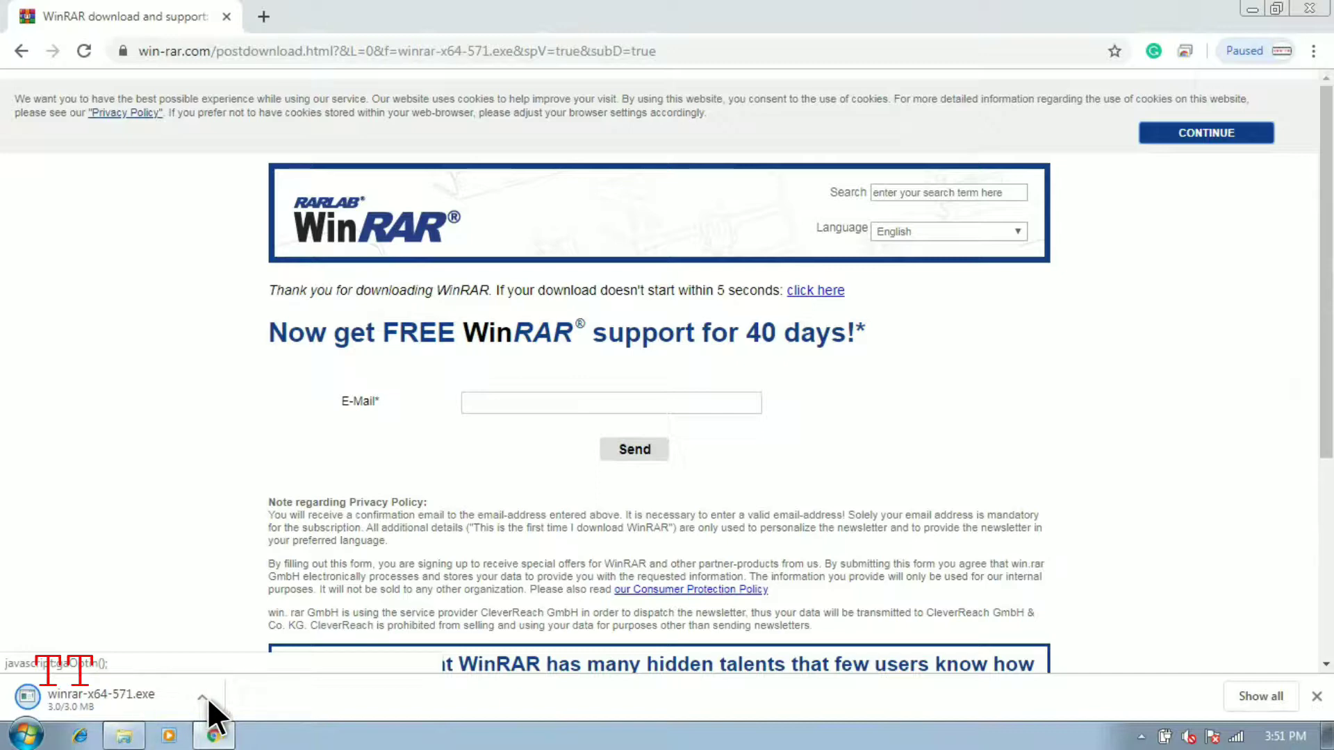
{"action": "left_click", "coordinate": [204, 702]}
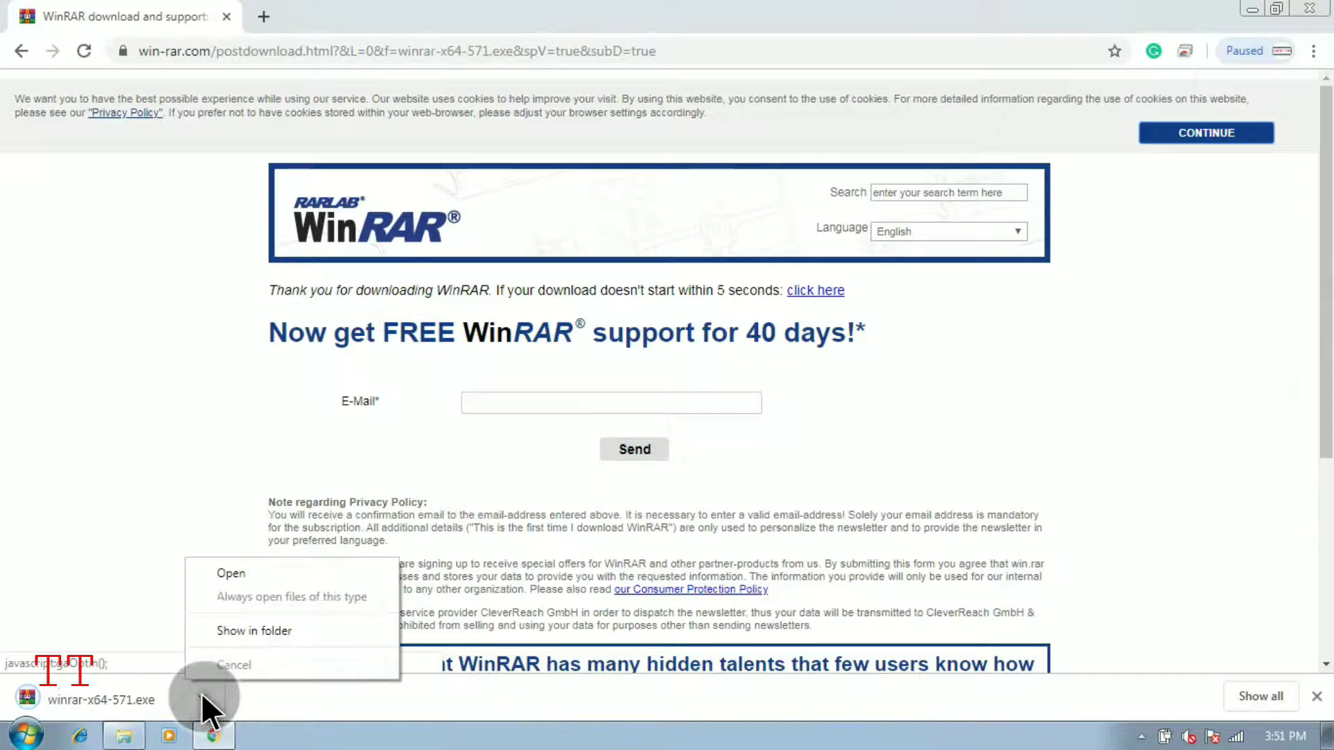
{"action": "mouse_move", "coordinate": [306, 647]}
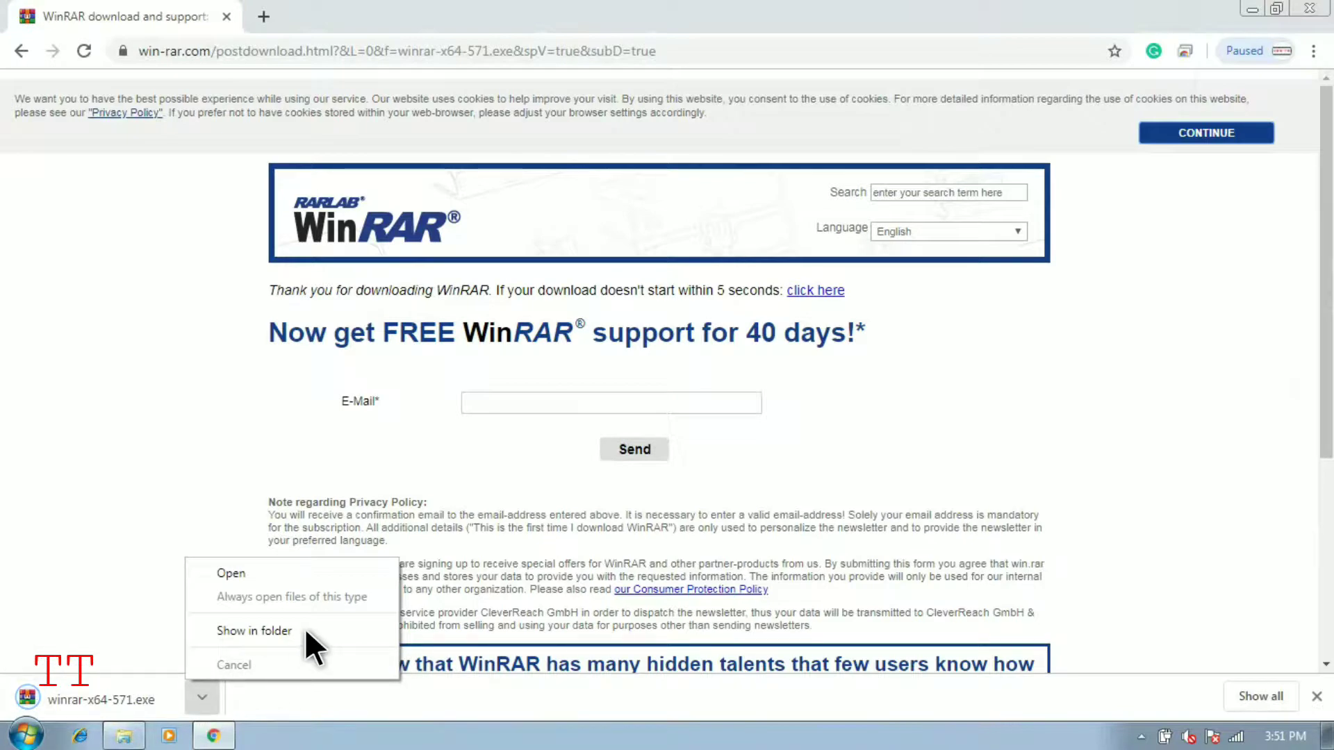
Reveal winrar-x64-571 in the Downloads folder, select it and right-click it.
{"action": "left_click", "coordinate": [254, 630]}
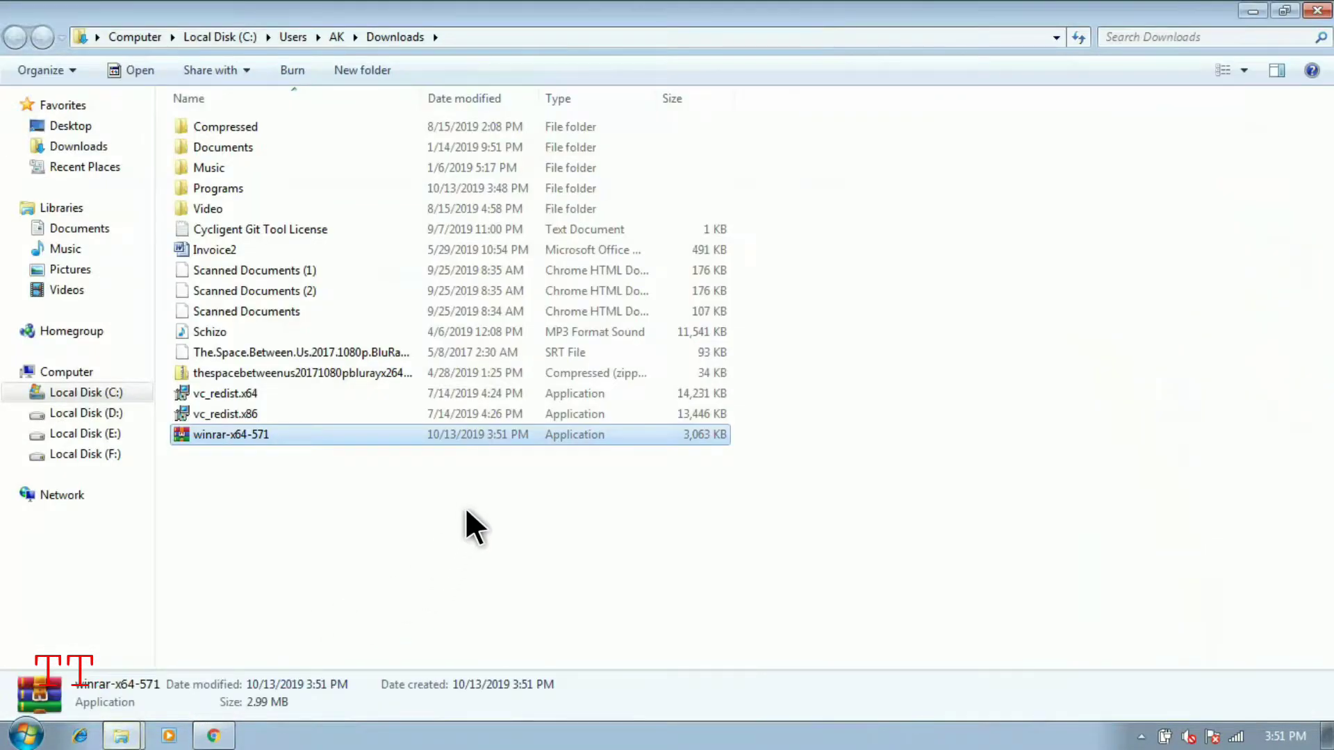
{"action": "mouse_move", "coordinate": [237, 447]}
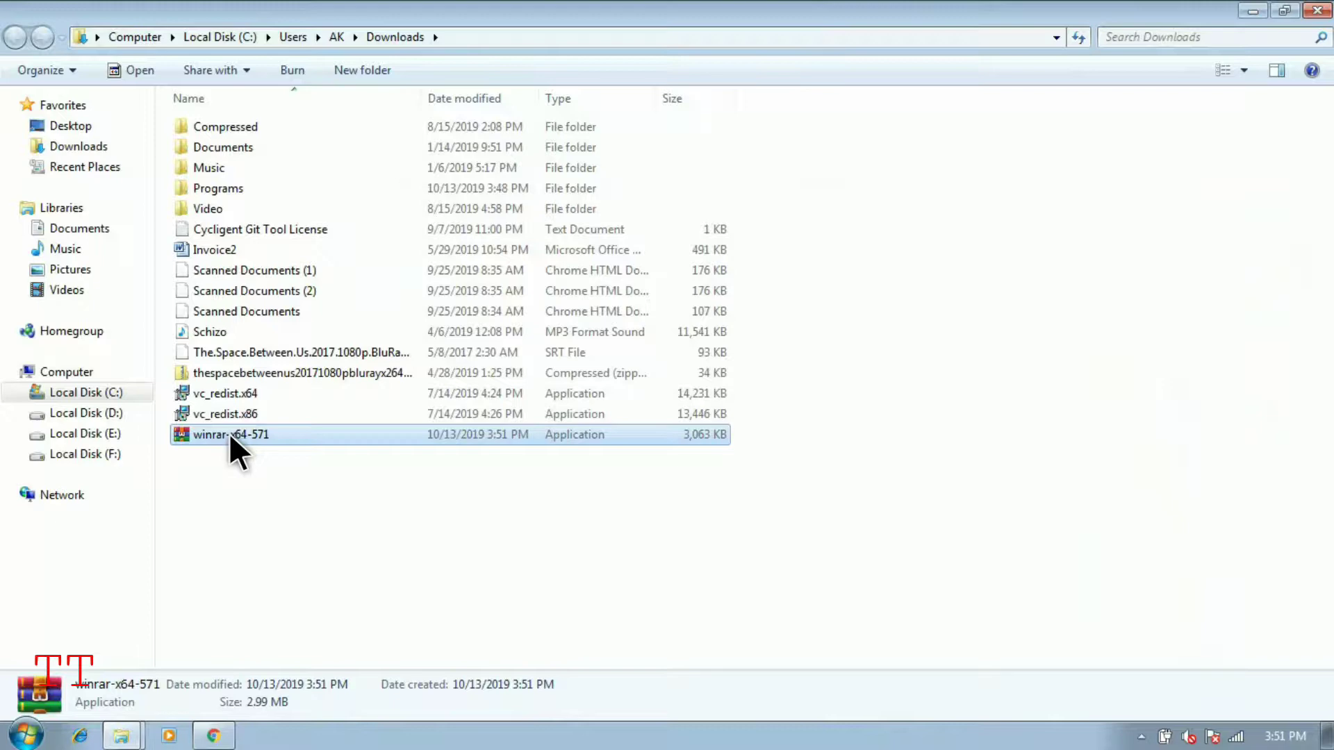
{"action": "left_click", "coordinate": [231, 434]}
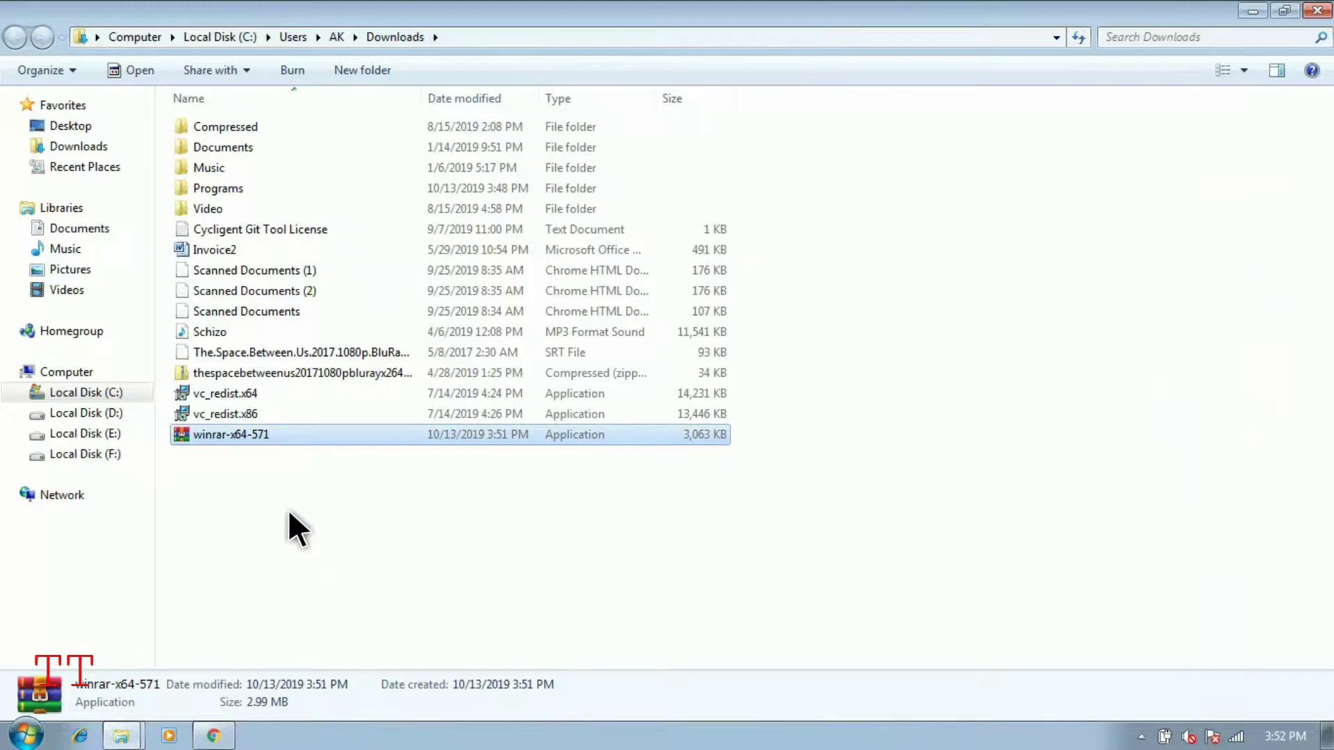
{"action": "mouse_move", "coordinate": [285, 507]}
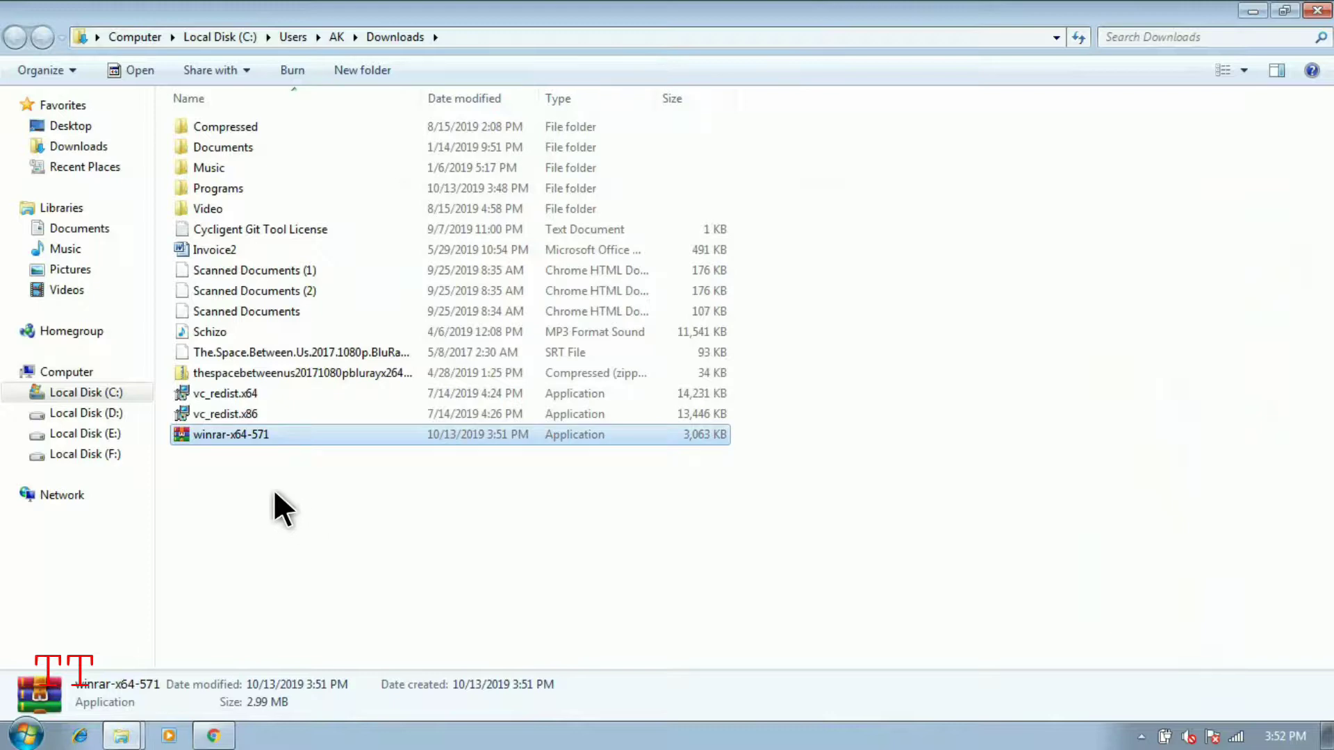
{"action": "mouse_move", "coordinate": [243, 447]}
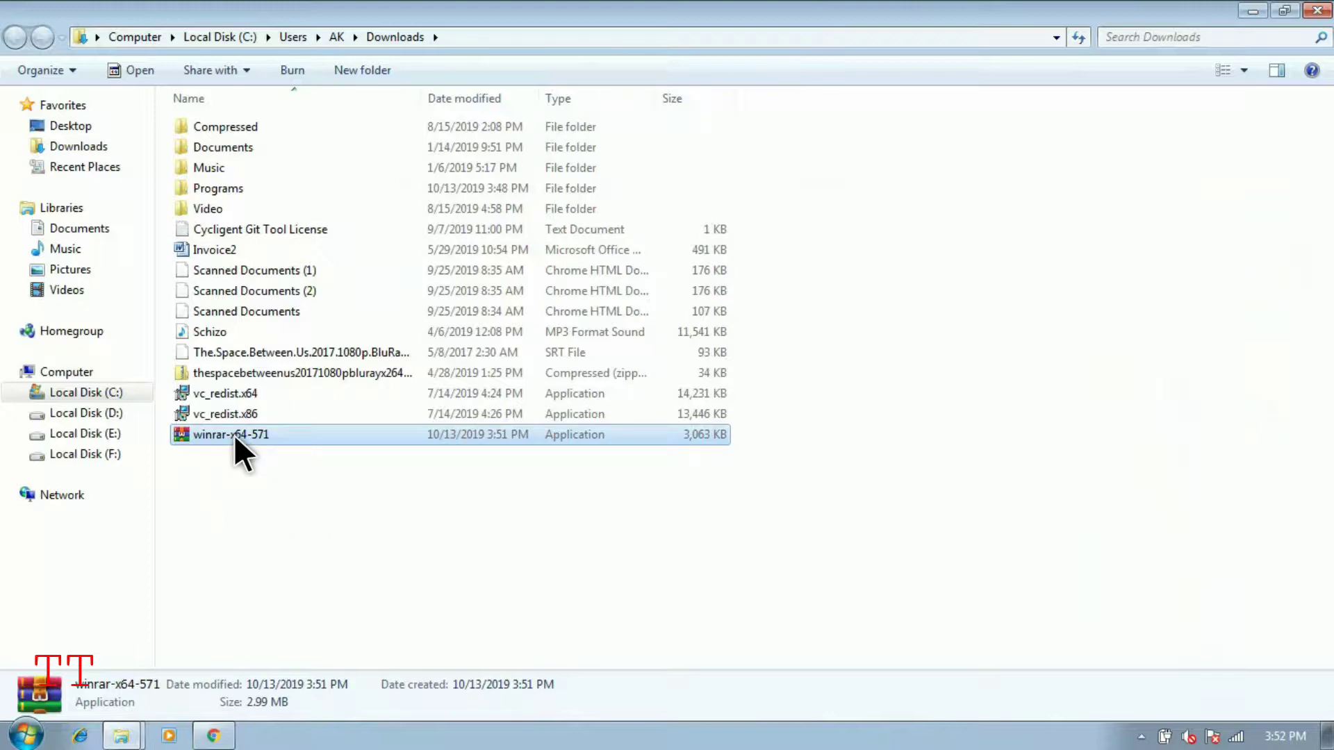
{"action": "right_click", "coordinate": [231, 434]}
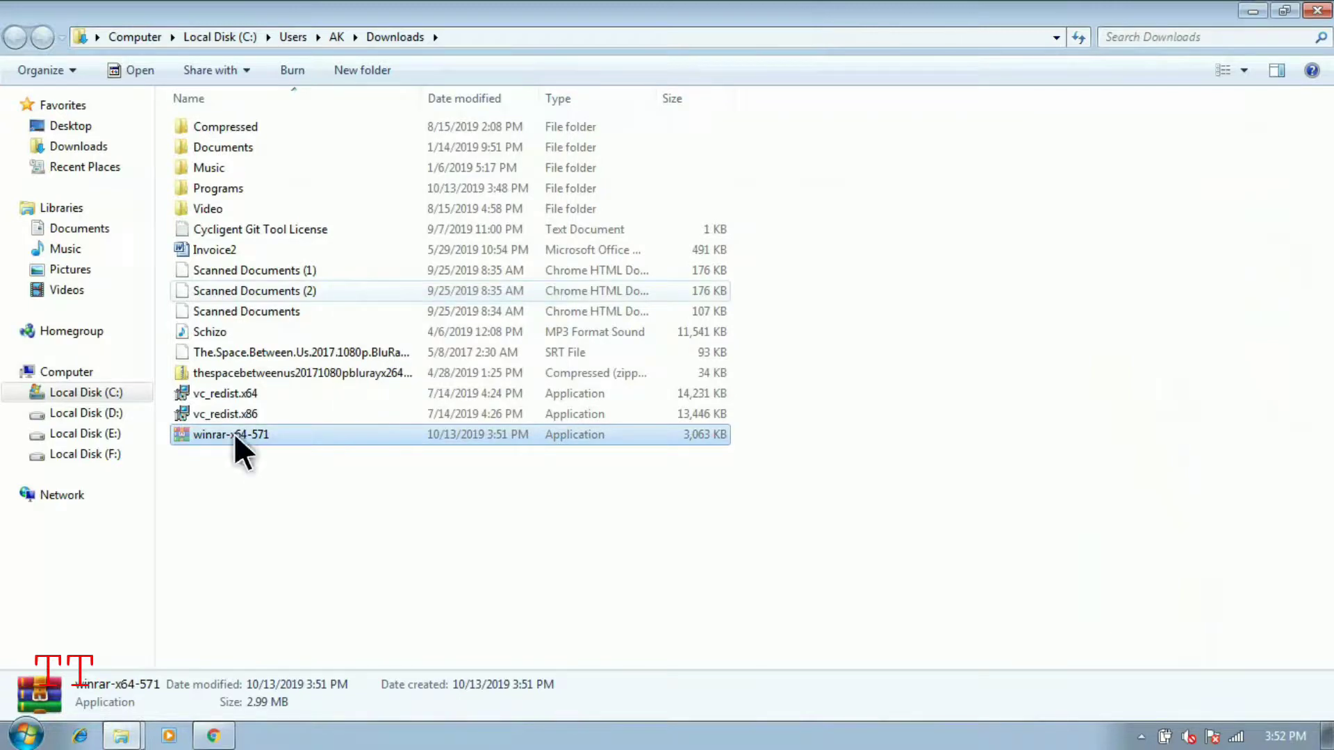
{"action": "mouse_move", "coordinate": [1315, 43]}
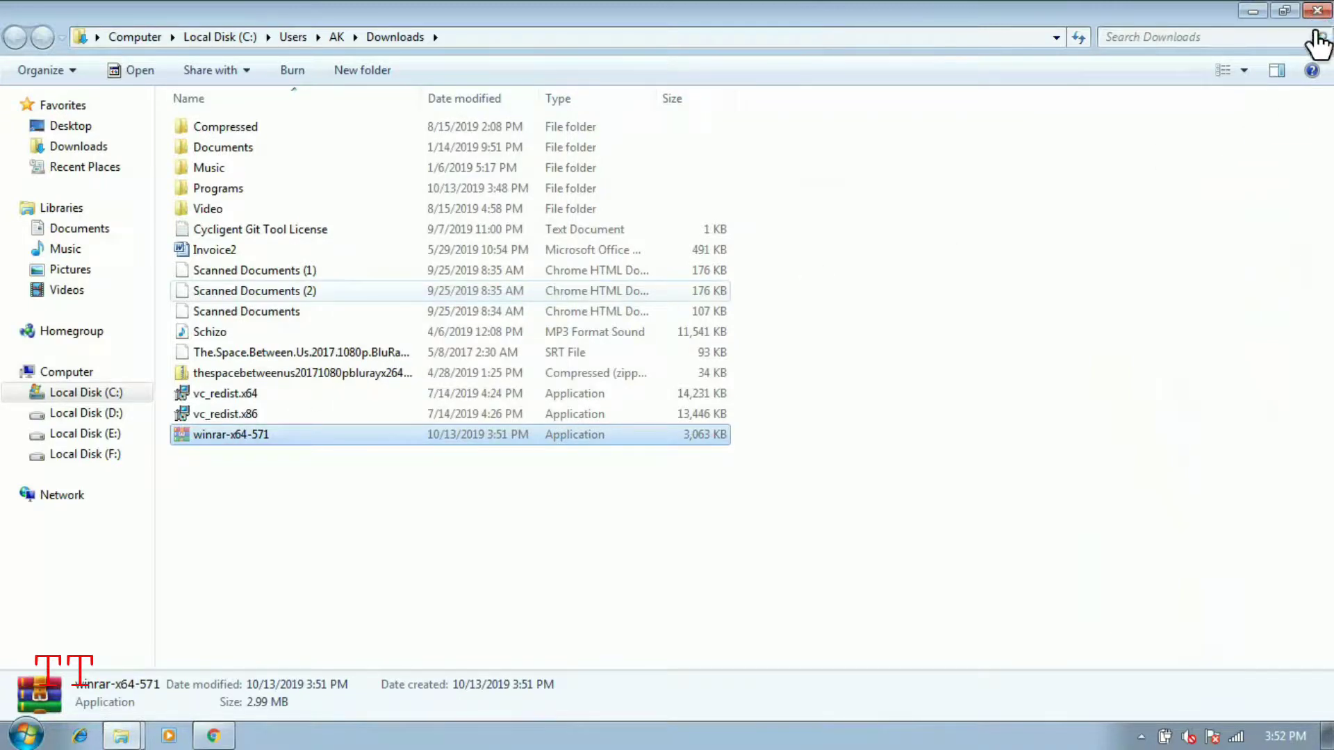
{"action": "mouse_move", "coordinate": [957, 439]}
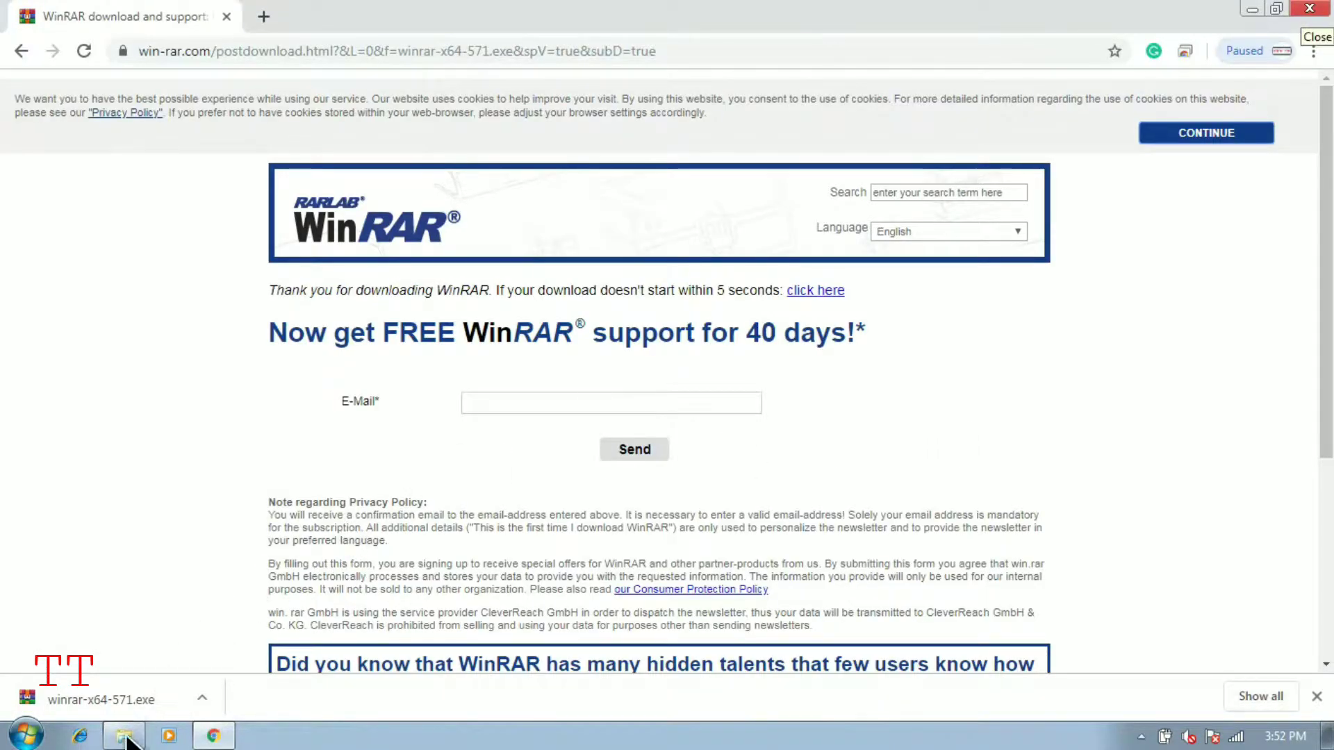
Paste winrar-x64-571 into the E:\Software\Win Rar folder window.
{"action": "left_click", "coordinate": [124, 736]}
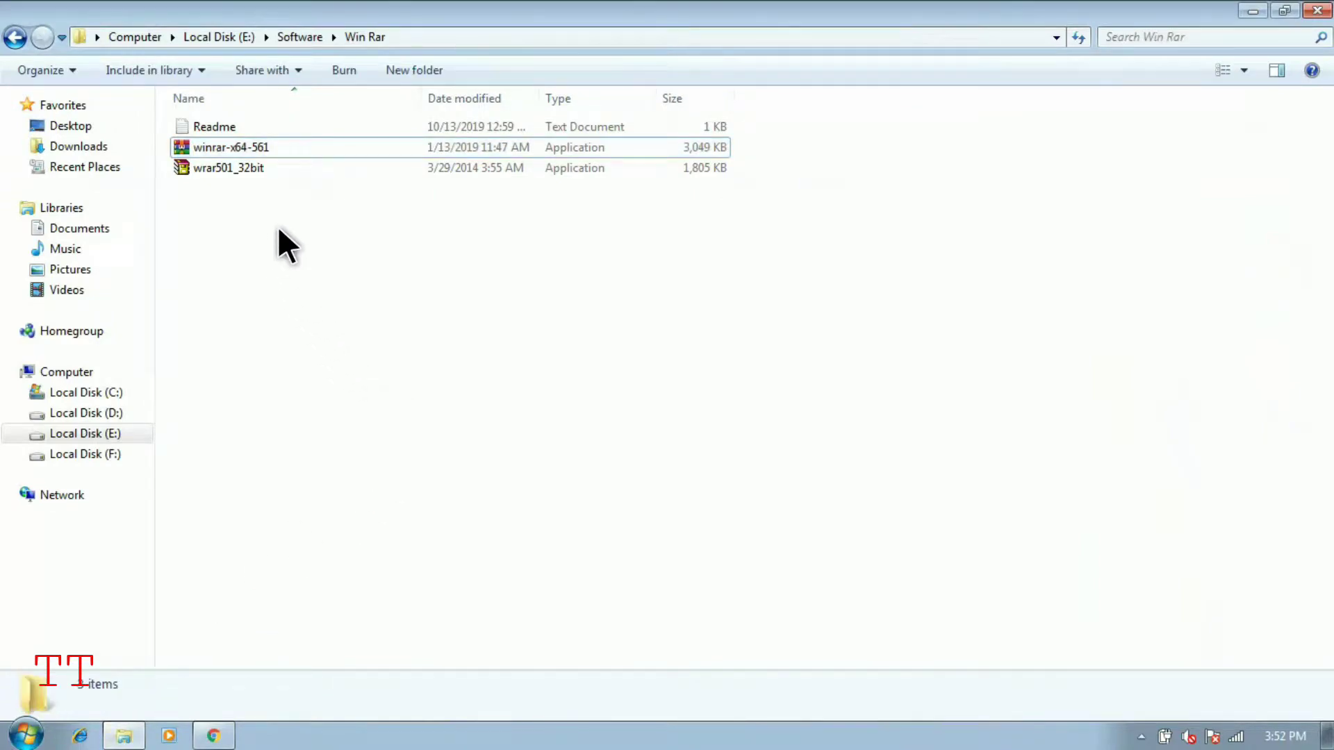
{"action": "mouse_move", "coordinate": [417, 345]}
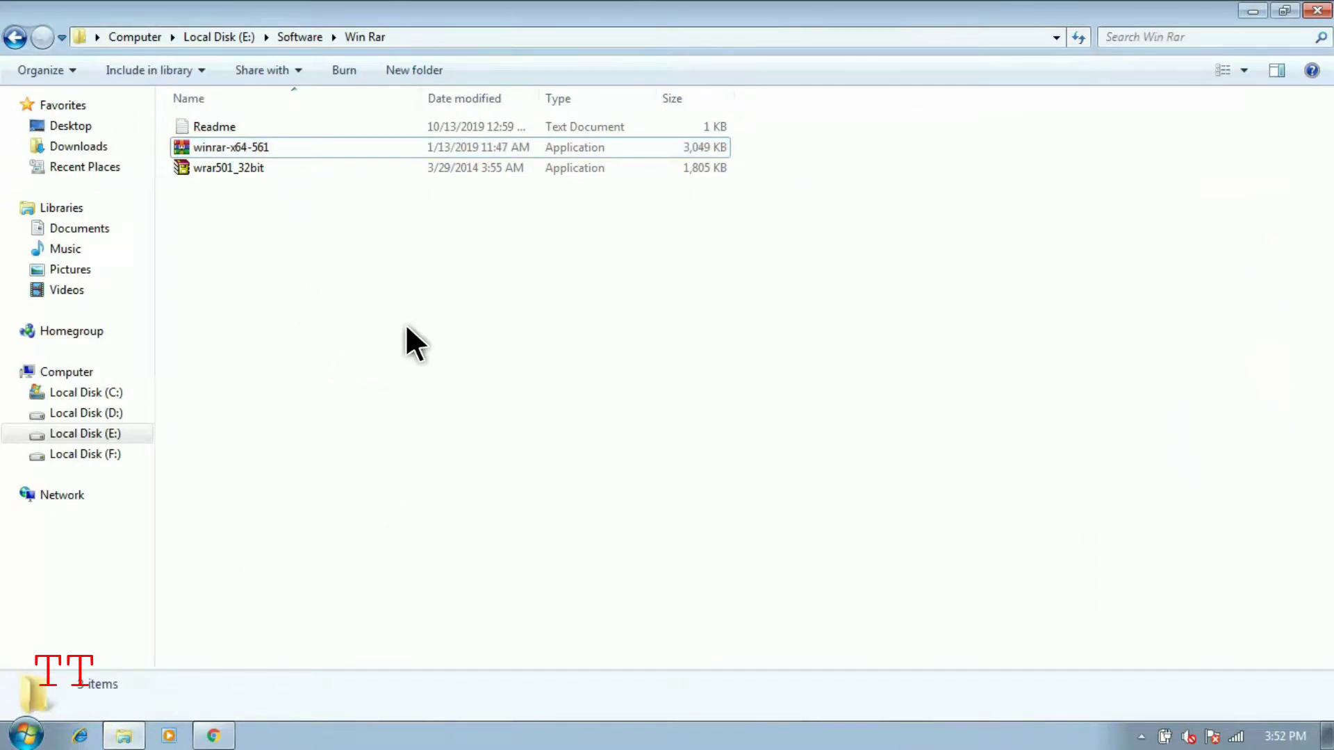
{"action": "right_click", "coordinate": [413, 341]}
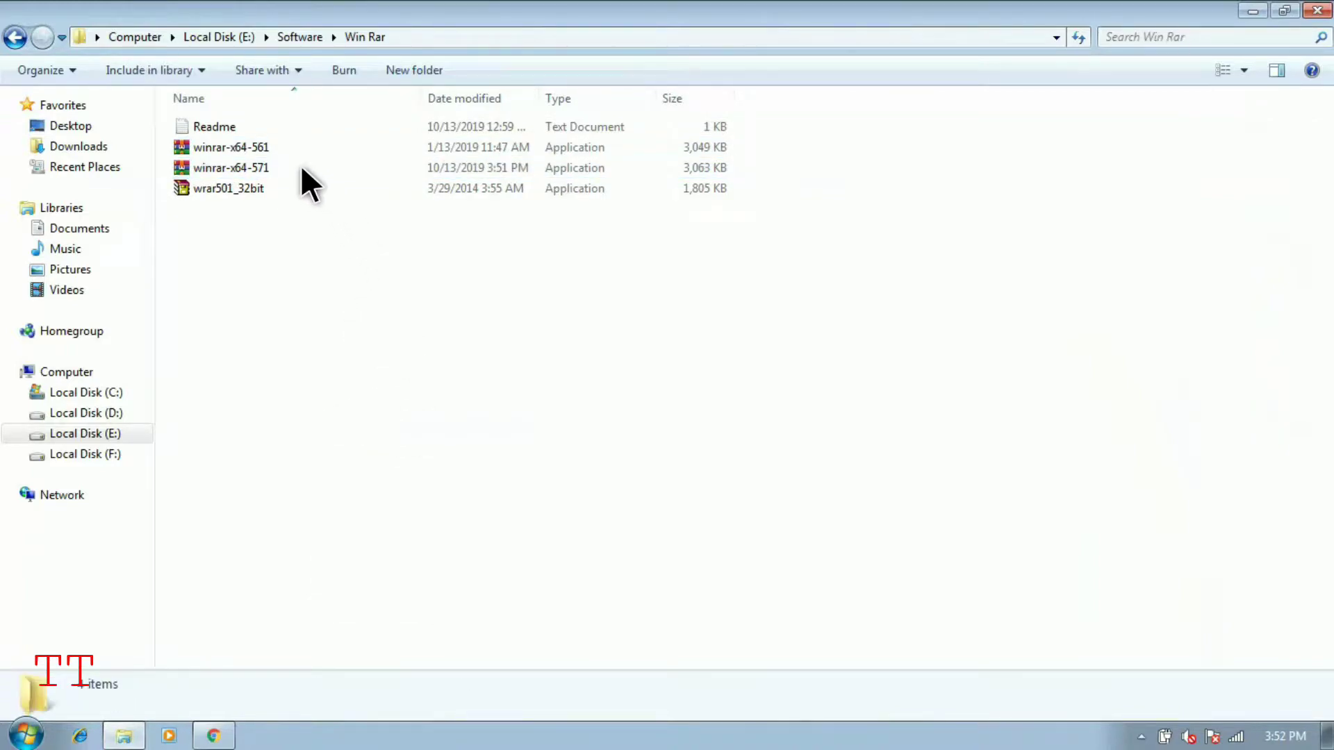
Run winrar-x64-571 from the Win Rar folder and approve the security warning.
{"action": "left_click", "coordinate": [231, 167]}
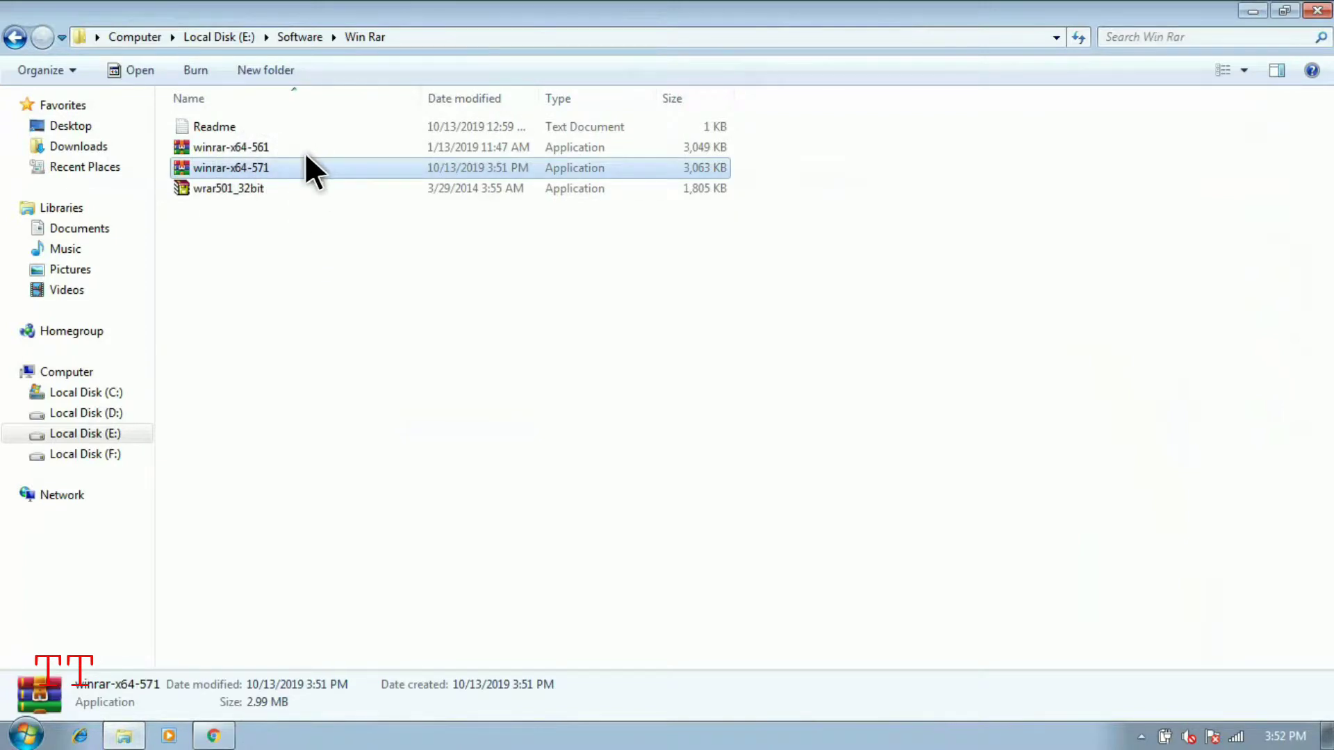
{"action": "mouse_move", "coordinate": [293, 181]}
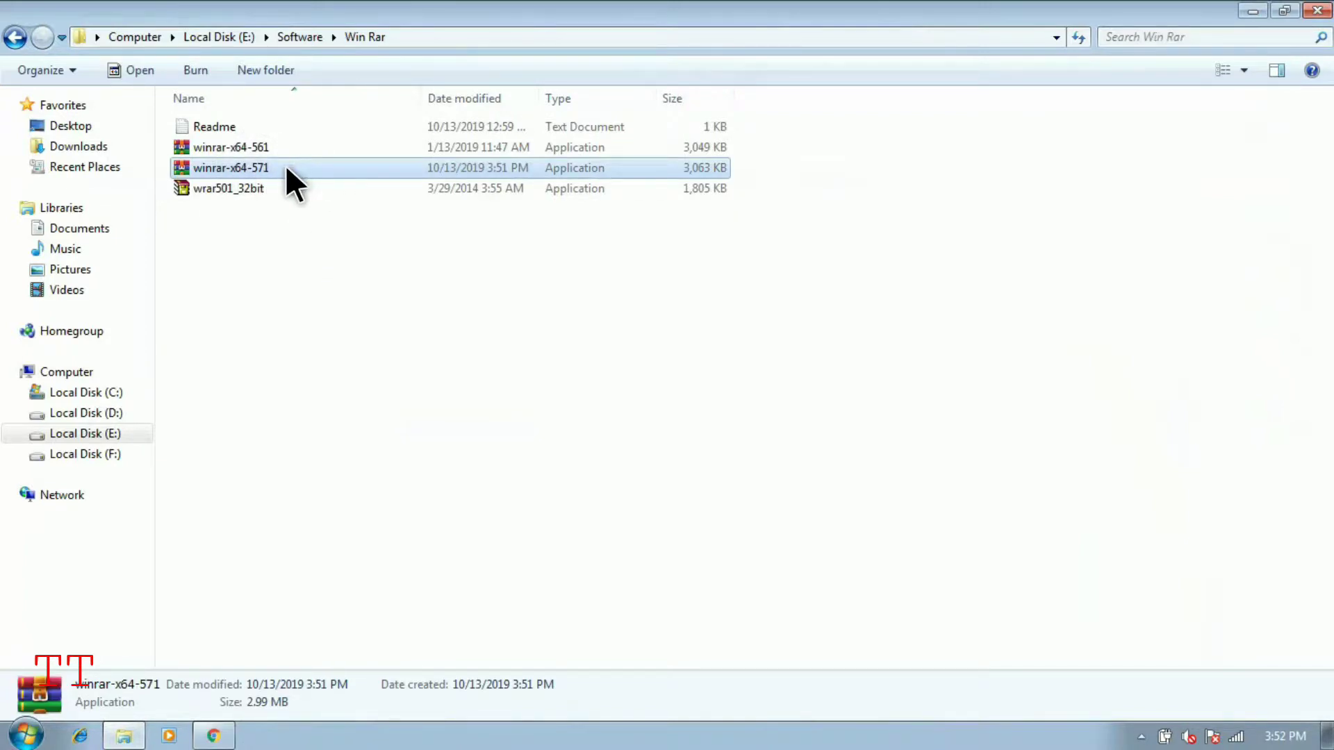
{"action": "mouse_move", "coordinate": [522, 386]}
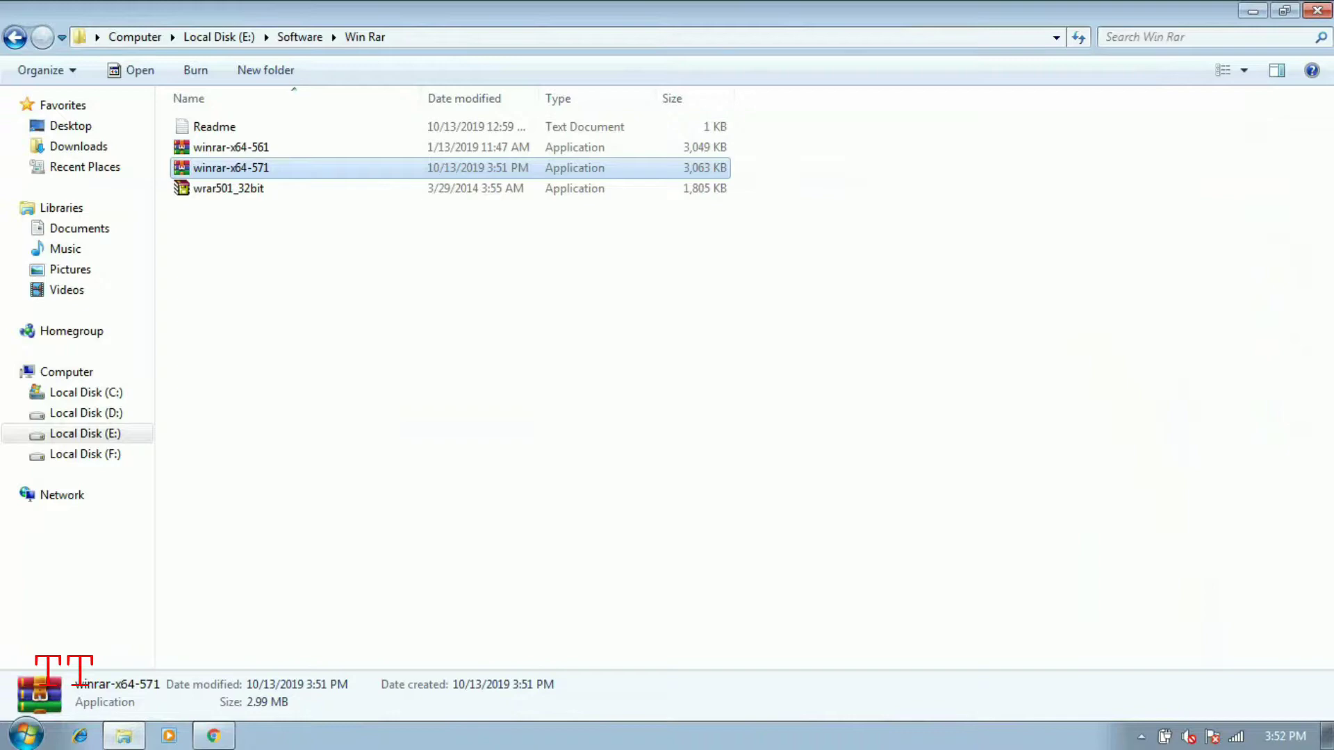
{"action": "mouse_move", "coordinate": [531, 375]}
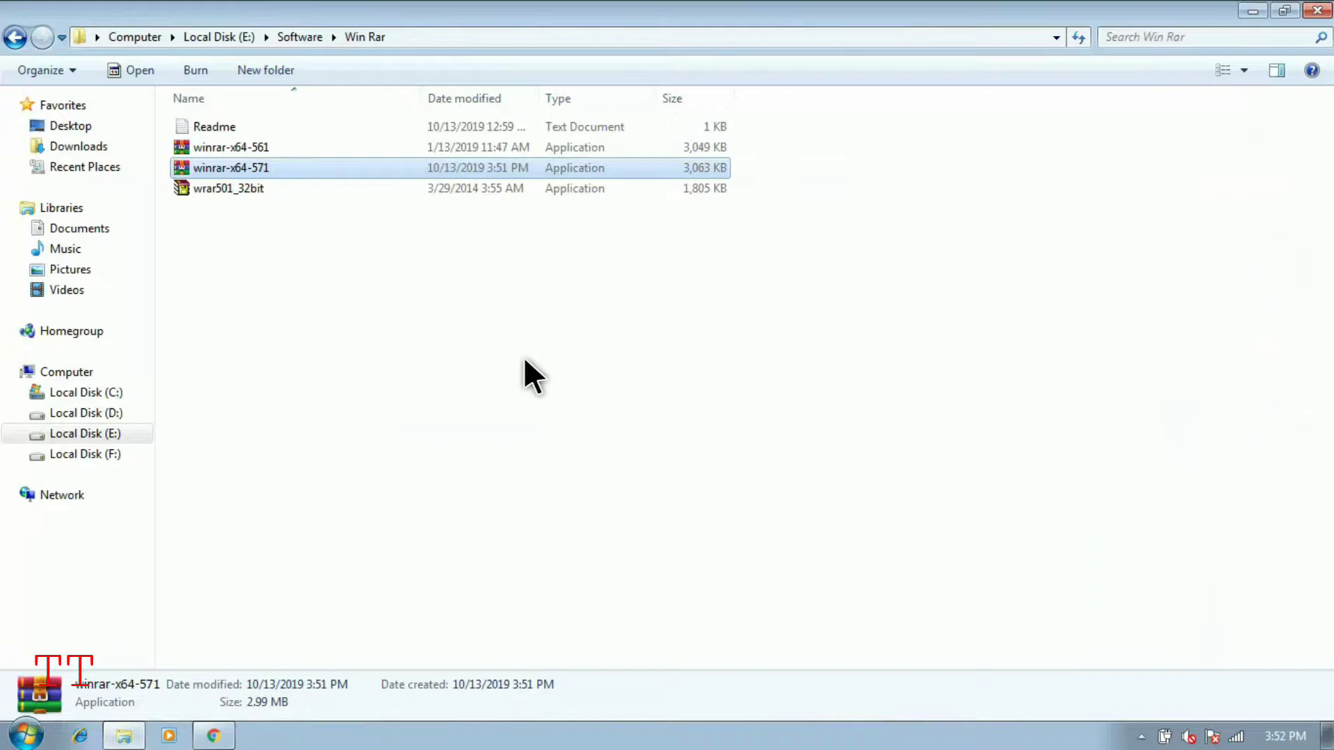
{"action": "double_click", "coordinate": [230, 167]}
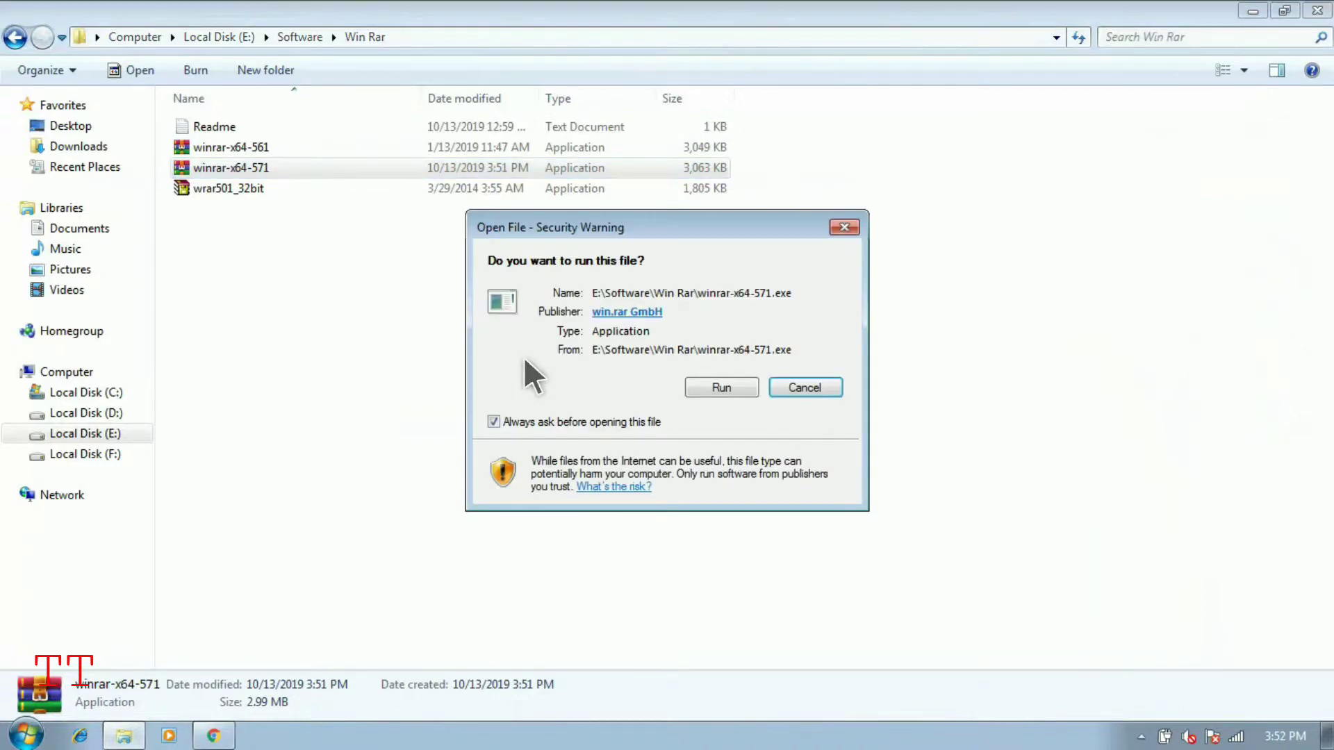
{"action": "mouse_move", "coordinate": [666, 391]}
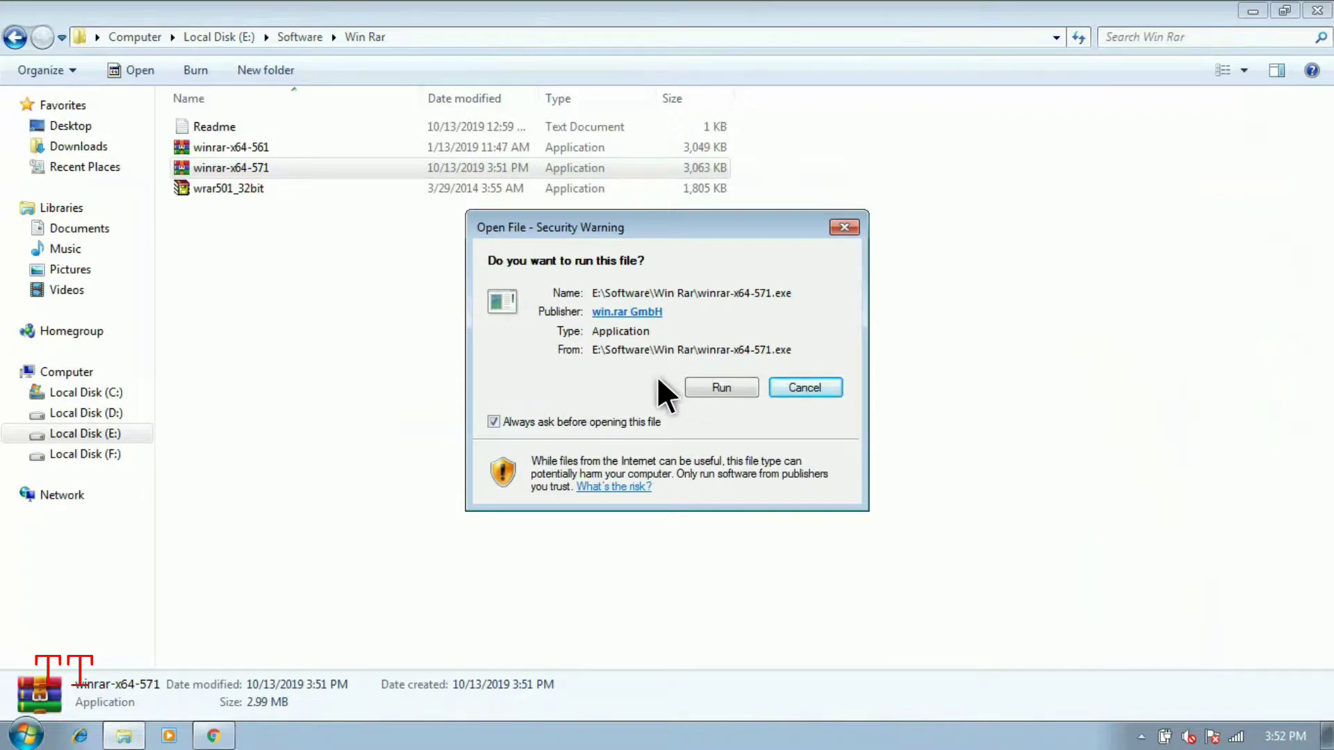
{"action": "left_click", "coordinate": [720, 387]}
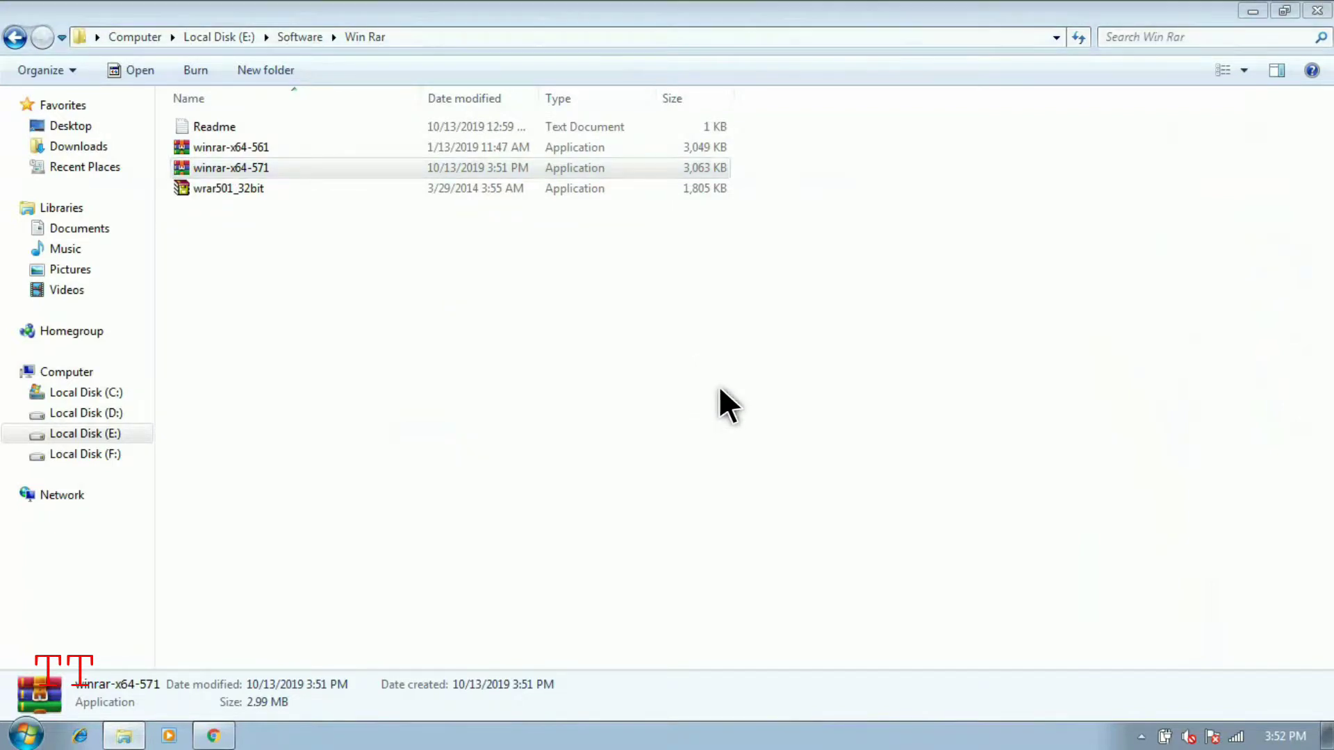
Wait for the WinRAR 5.71 setup window with license and Program Files destination.
{"action": "double_click", "coordinate": [230, 167]}
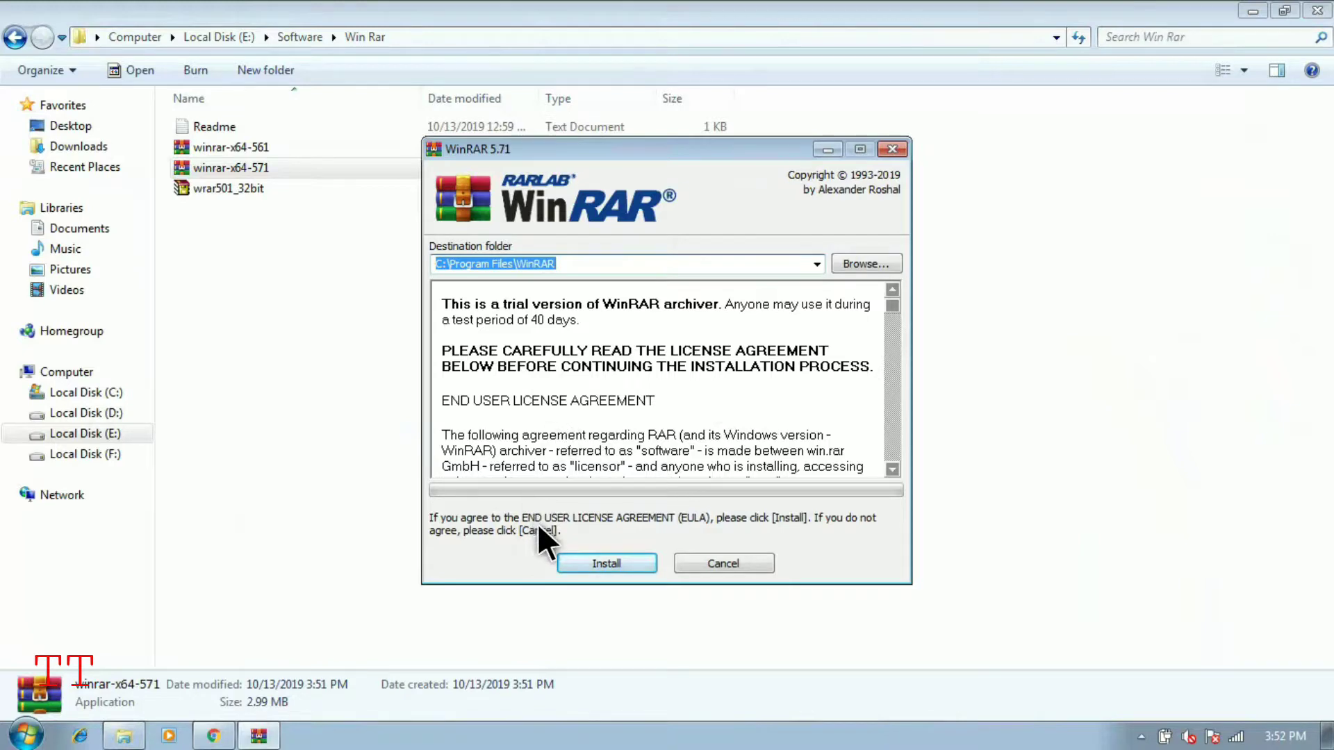
{"action": "mouse_move", "coordinate": [456, 272]}
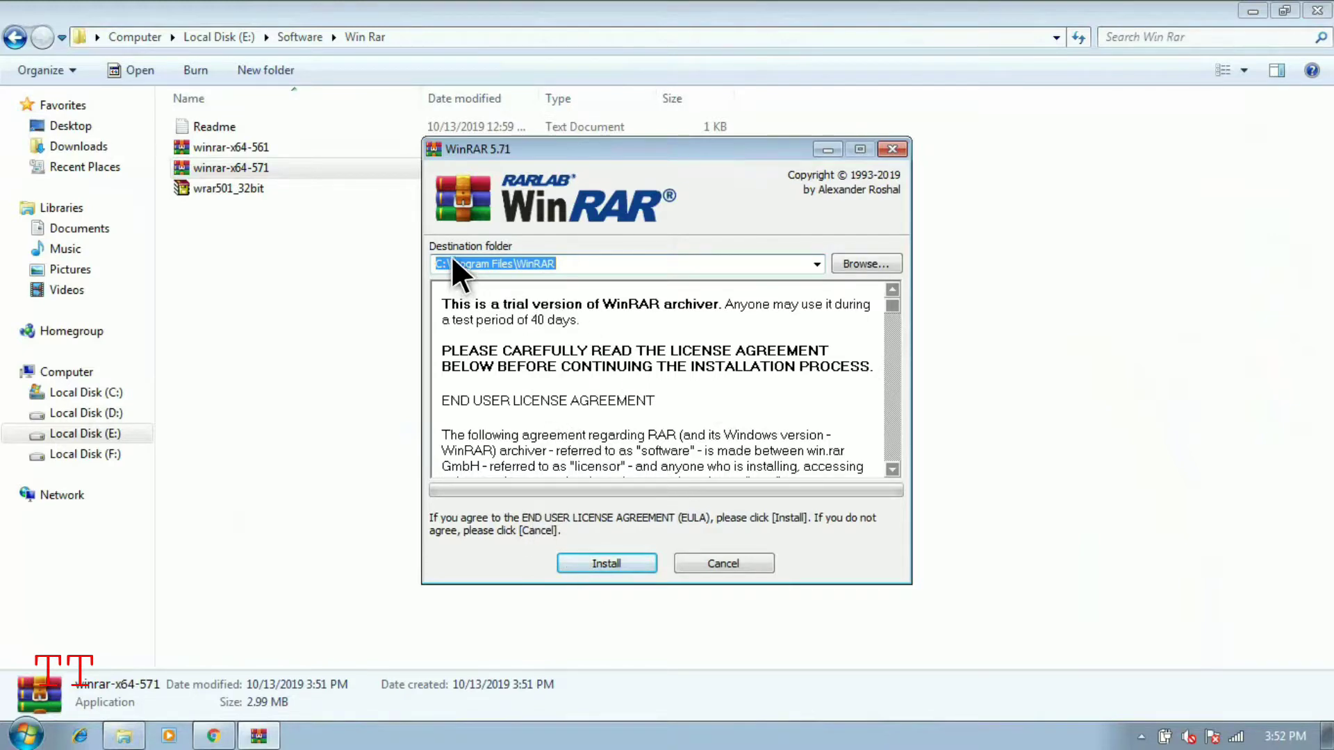
{"action": "mouse_move", "coordinate": [590, 279]}
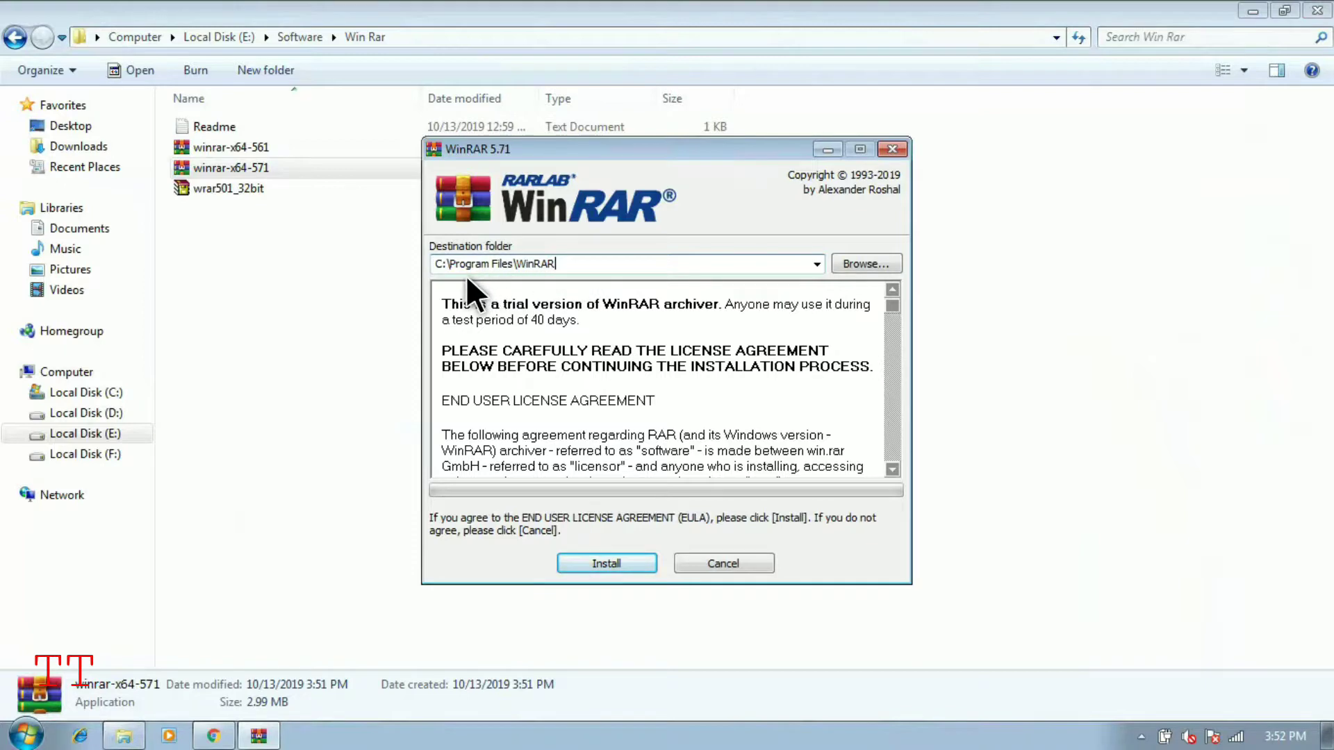
{"action": "mouse_move", "coordinate": [603, 455]}
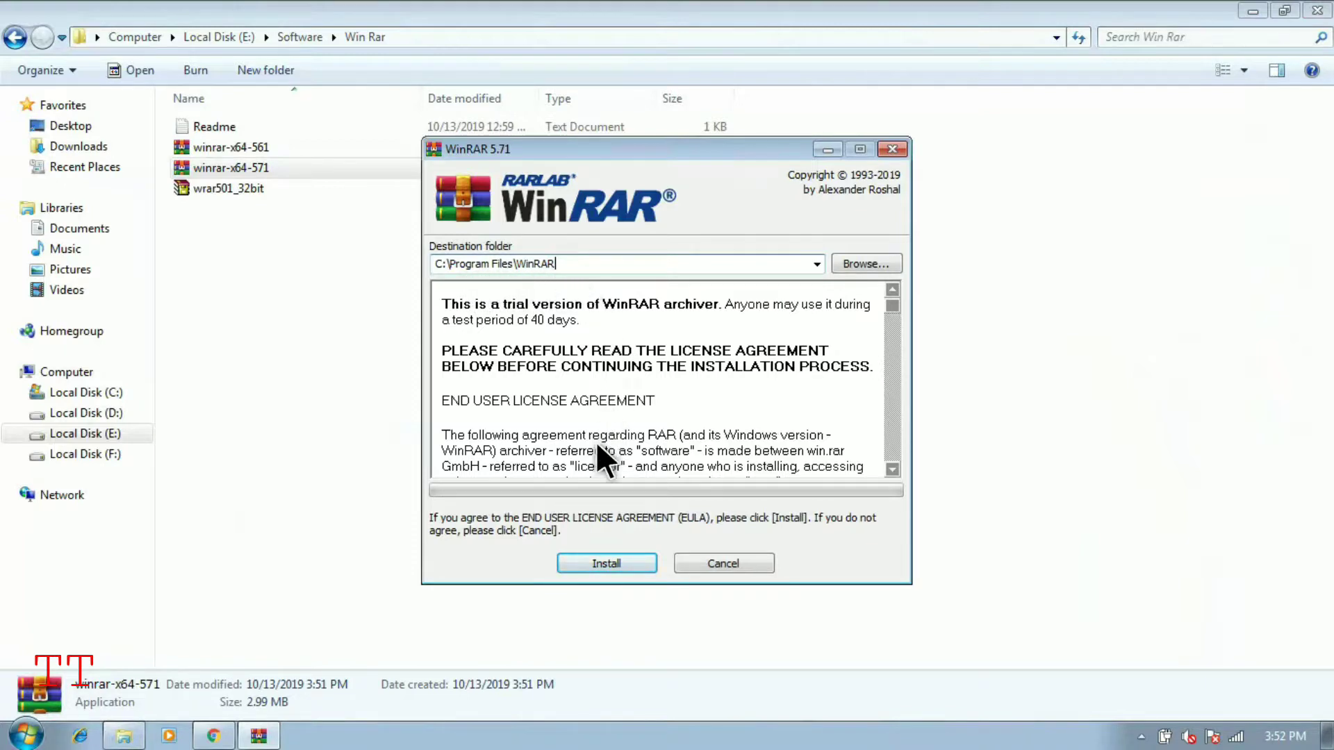
Install WinRAR 5.71 to C:\Program Files\WinRAR, confirm JAR association, and finish with Done.
{"action": "left_click", "coordinate": [606, 564]}
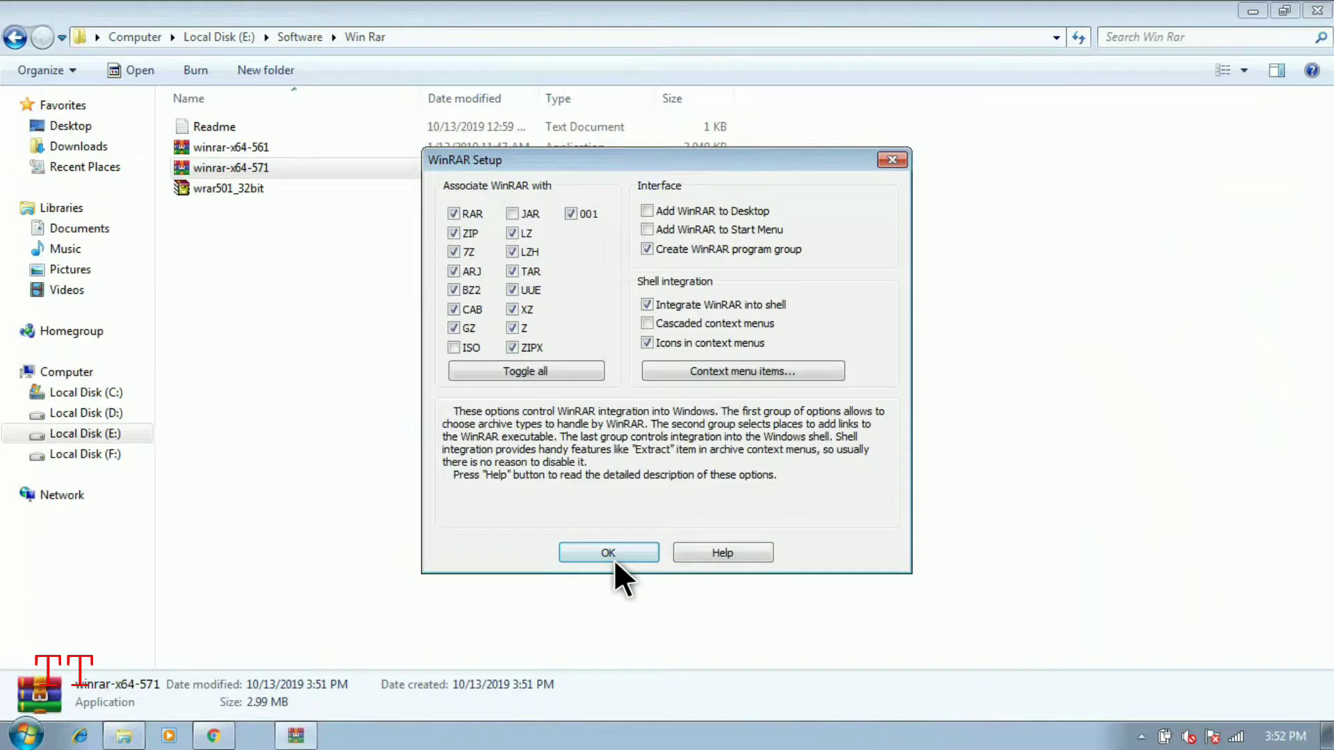
{"action": "mouse_move", "coordinate": [569, 247]}
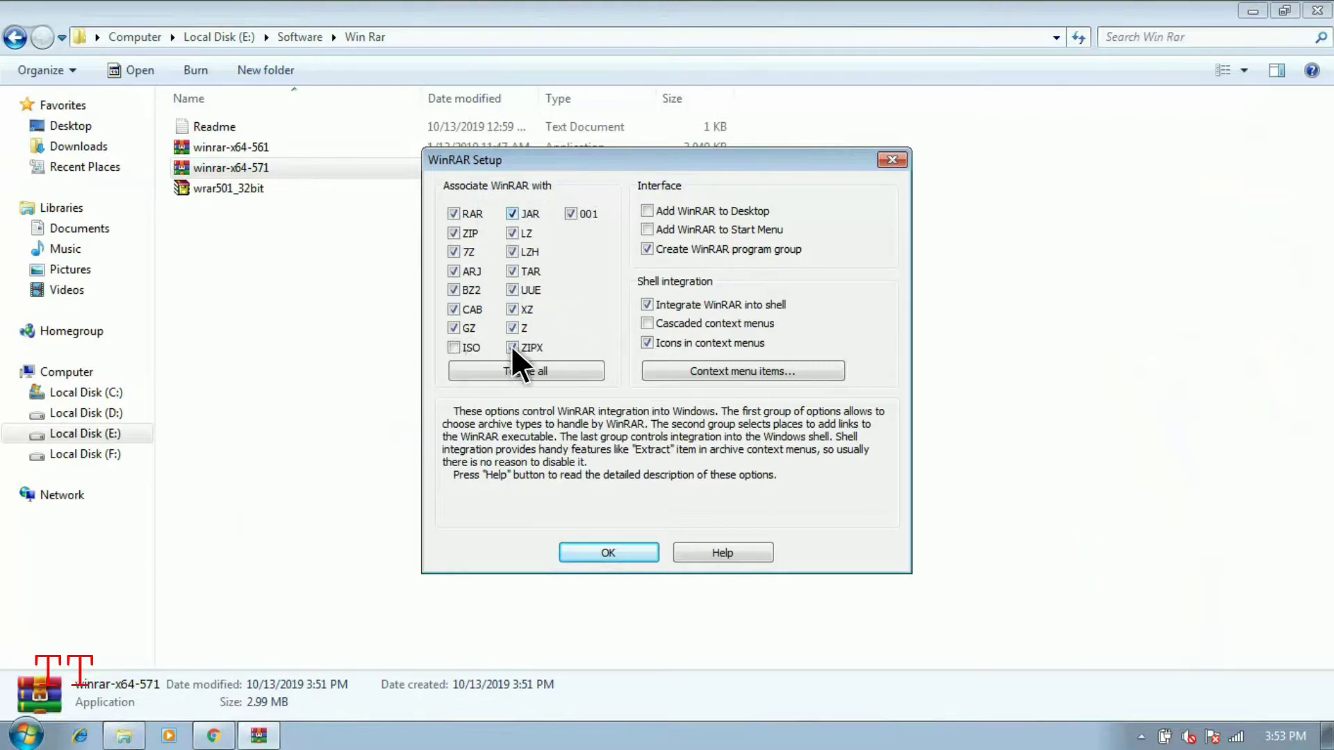
{"action": "mouse_move", "coordinate": [557, 259]}
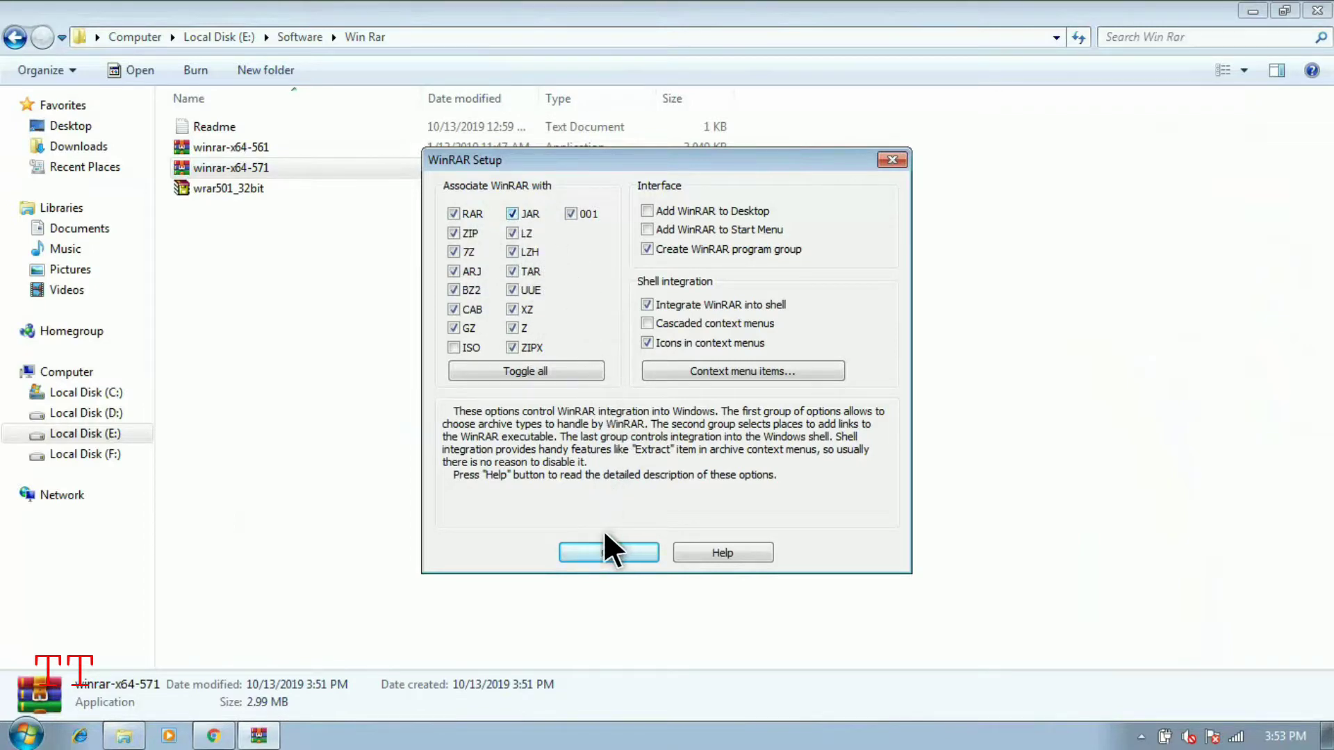
{"action": "left_click", "coordinate": [609, 551]}
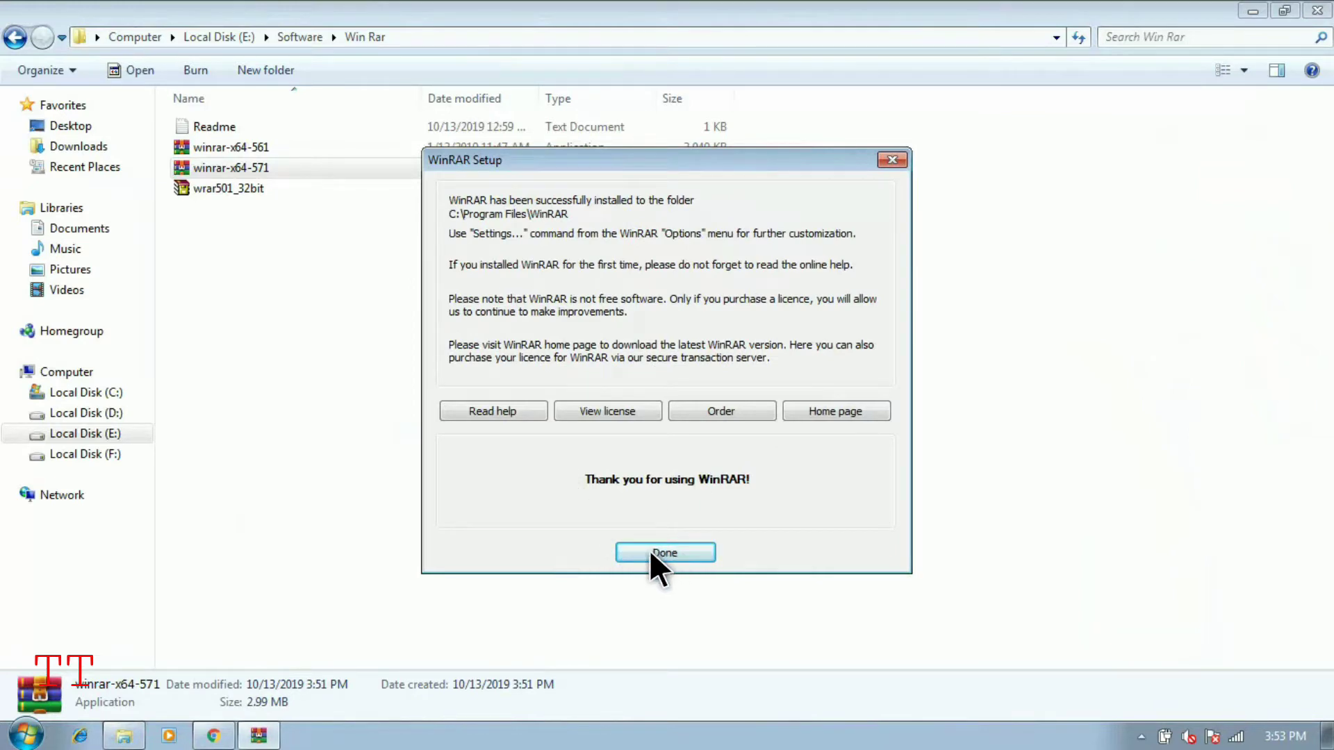
{"action": "left_click", "coordinate": [664, 552]}
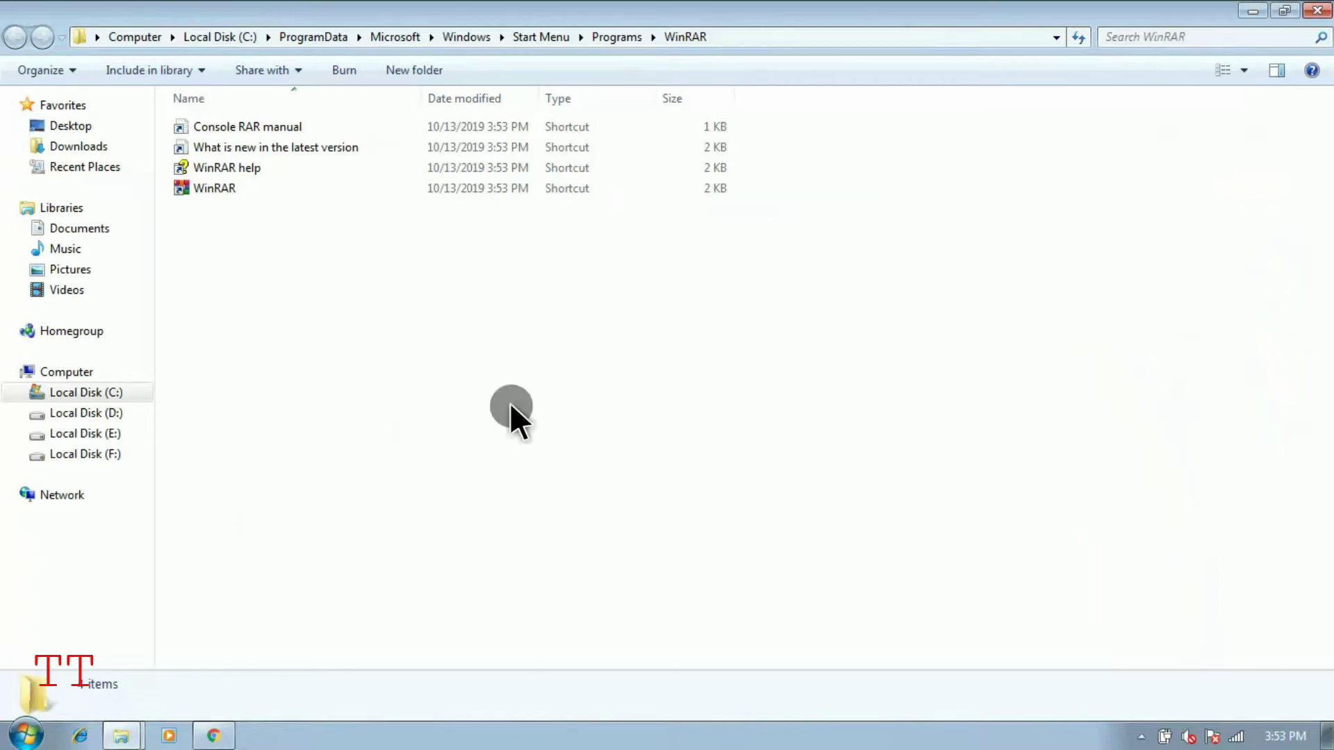
{"action": "mouse_move", "coordinate": [579, 366]}
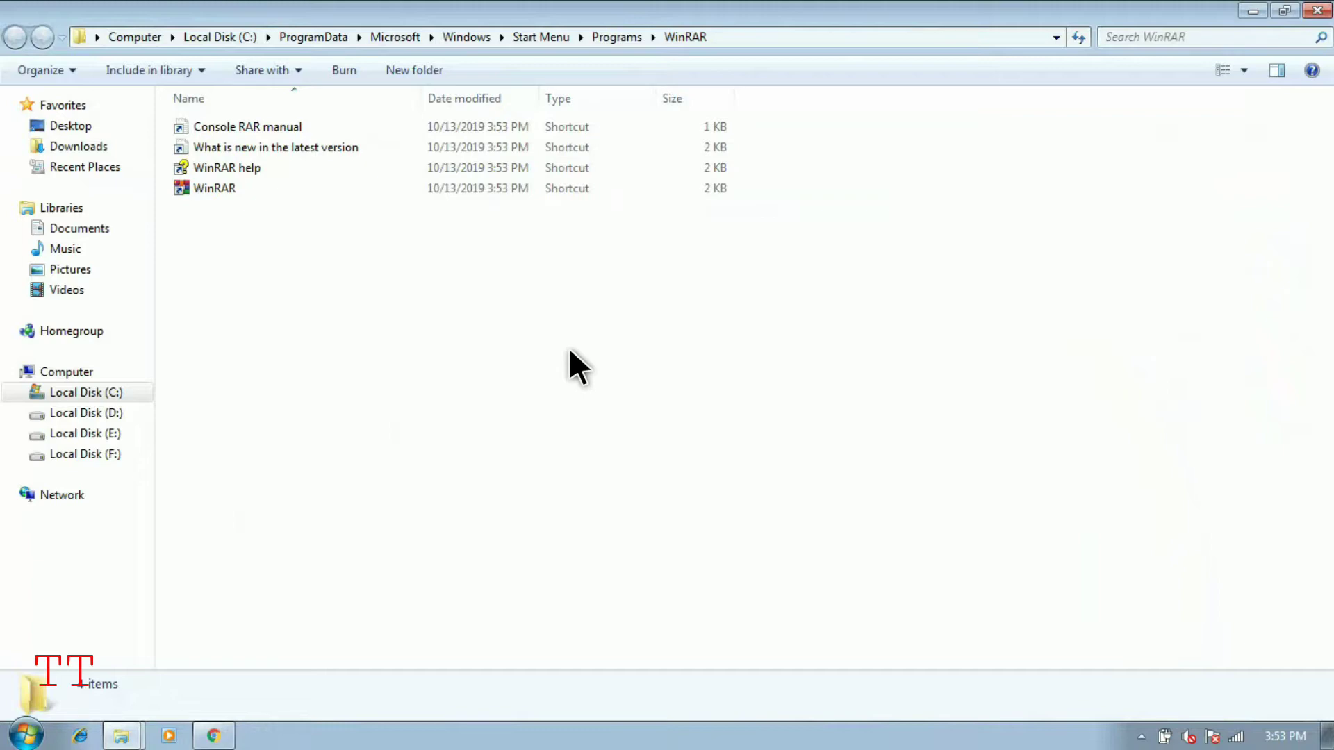
{"action": "mouse_move", "coordinate": [1224, 119]}
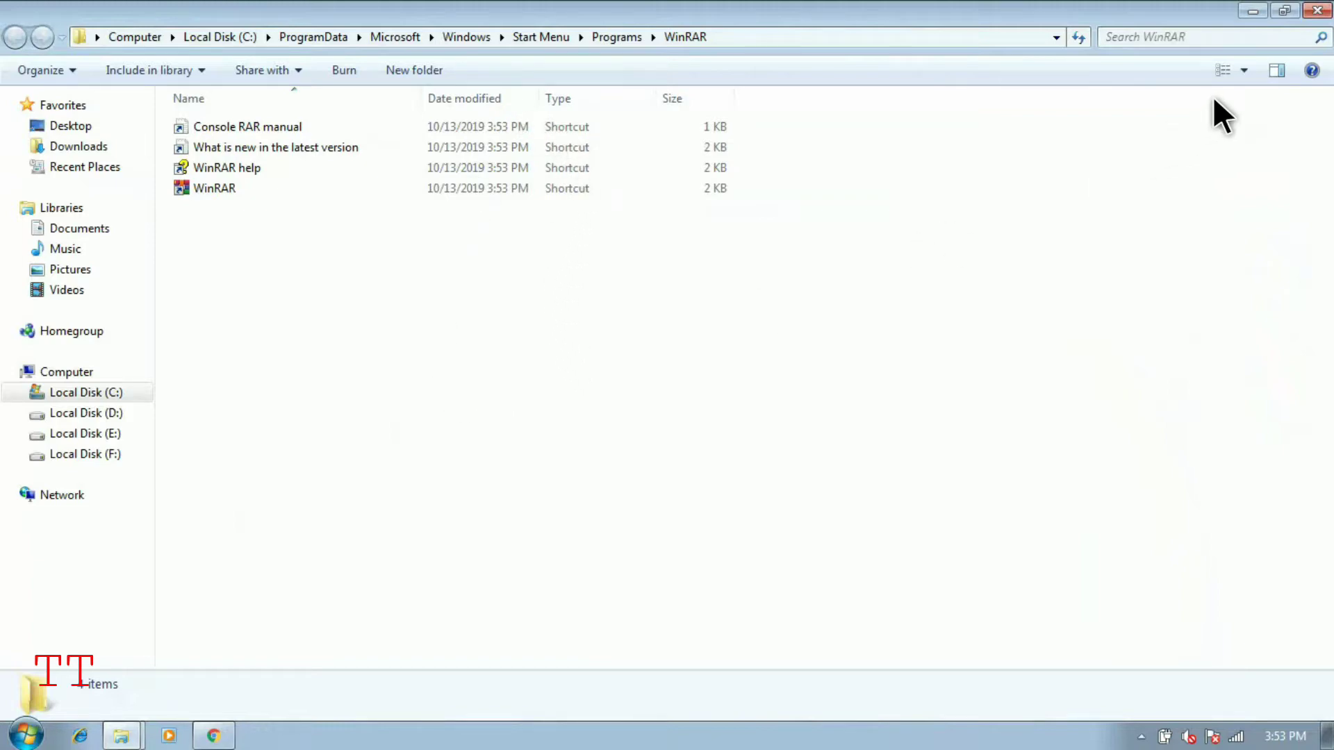
{"action": "mouse_move", "coordinate": [995, 400]}
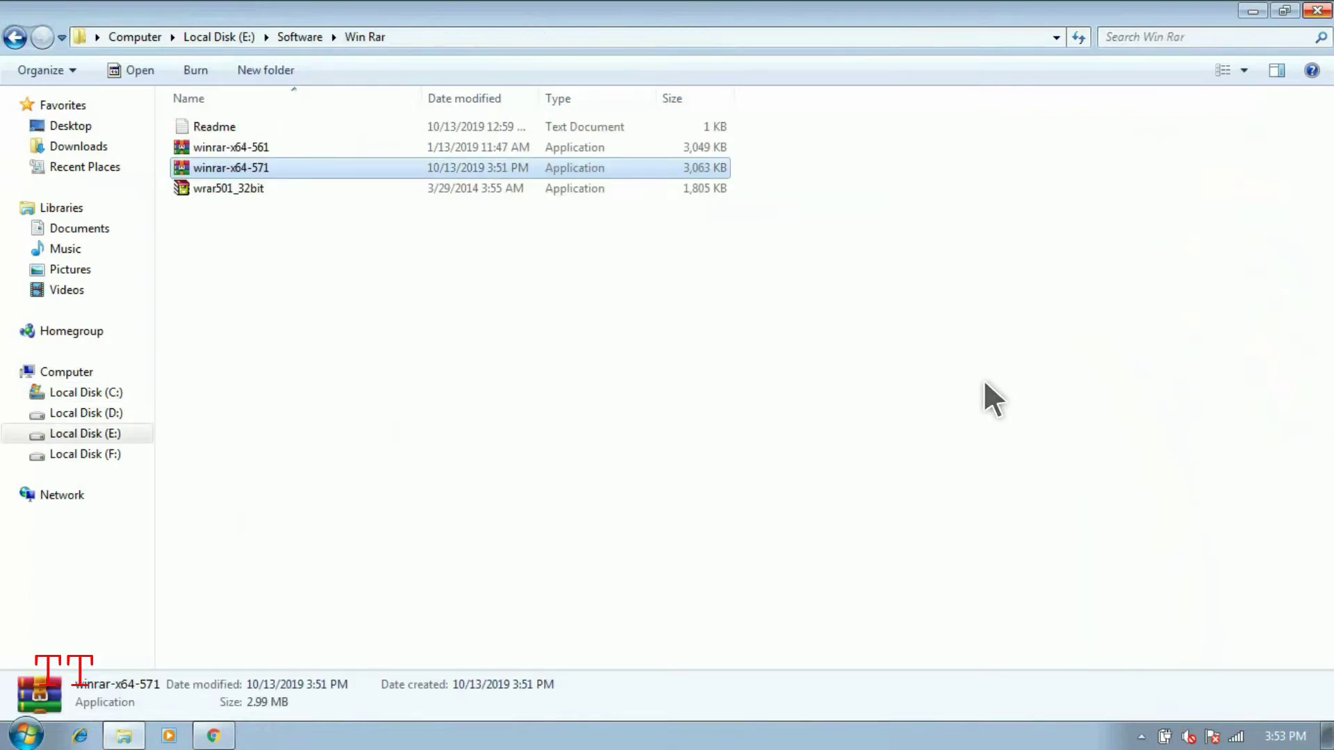
Open Programs and Features and select WinRAR 5.71 (64-bit) by win.rar GmbH.
{"action": "left_click", "coordinate": [21, 734]}
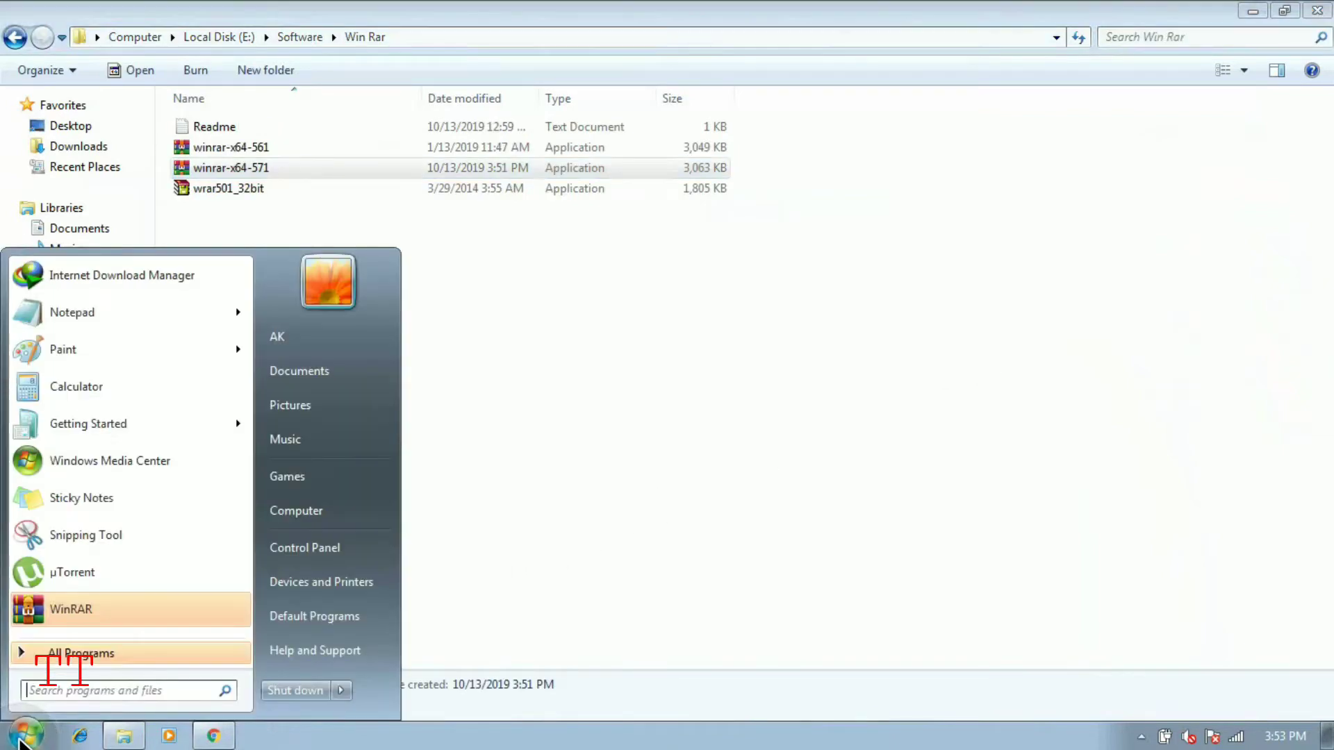
{"action": "mouse_move", "coordinate": [345, 565]}
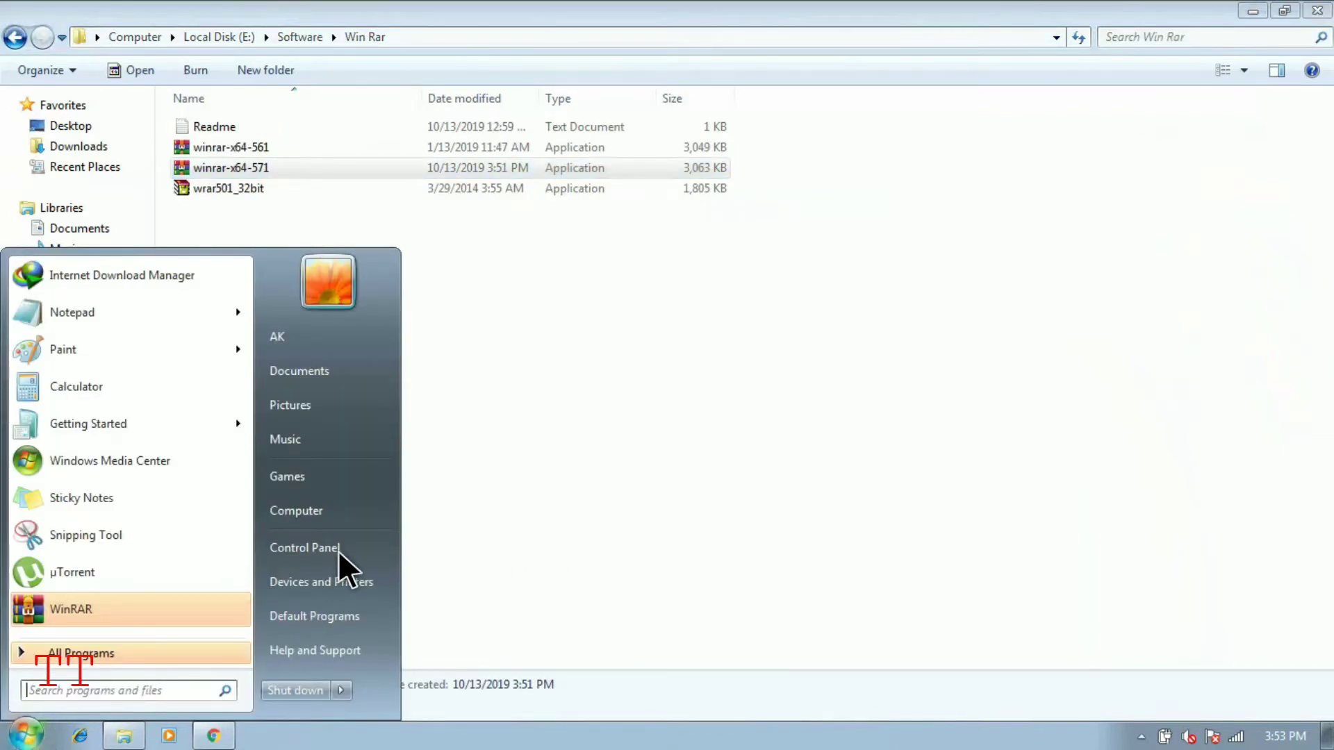
{"action": "left_click", "coordinate": [304, 547]}
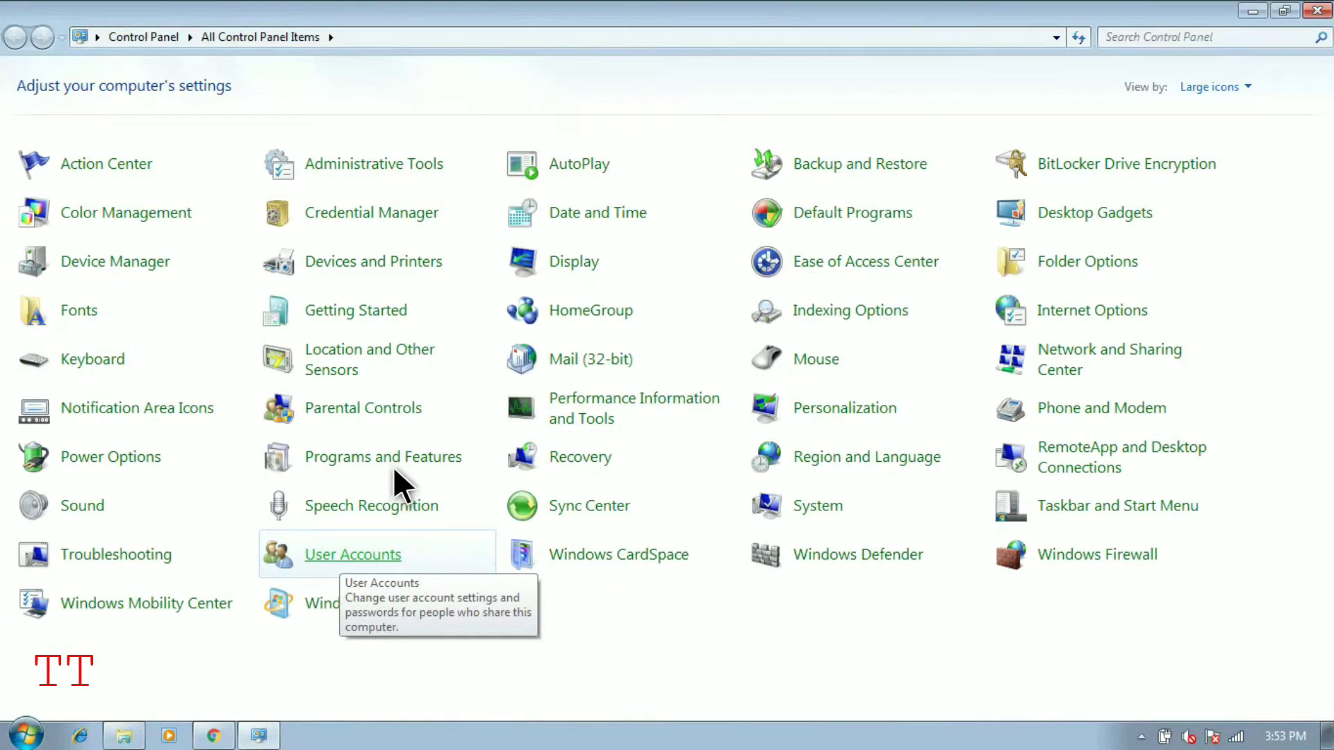
{"action": "left_click", "coordinate": [383, 458]}
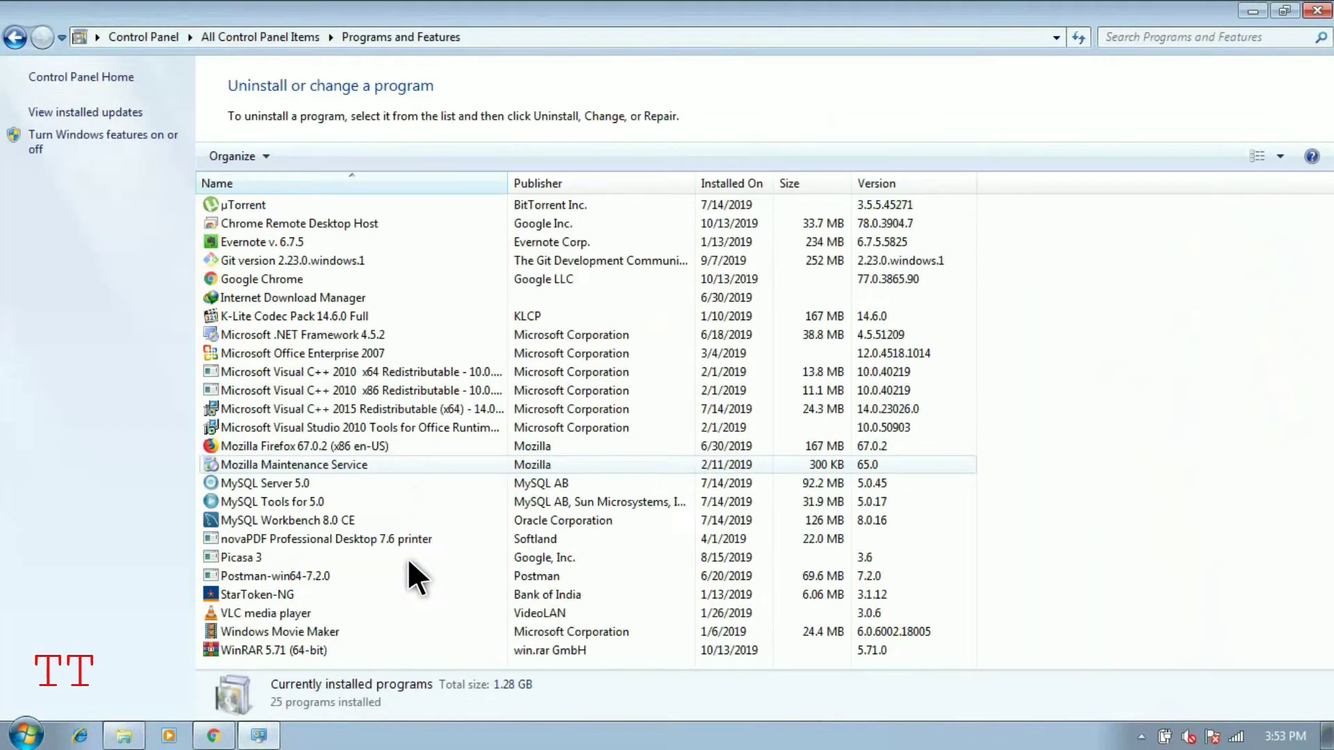
{"action": "left_click", "coordinate": [298, 650]}
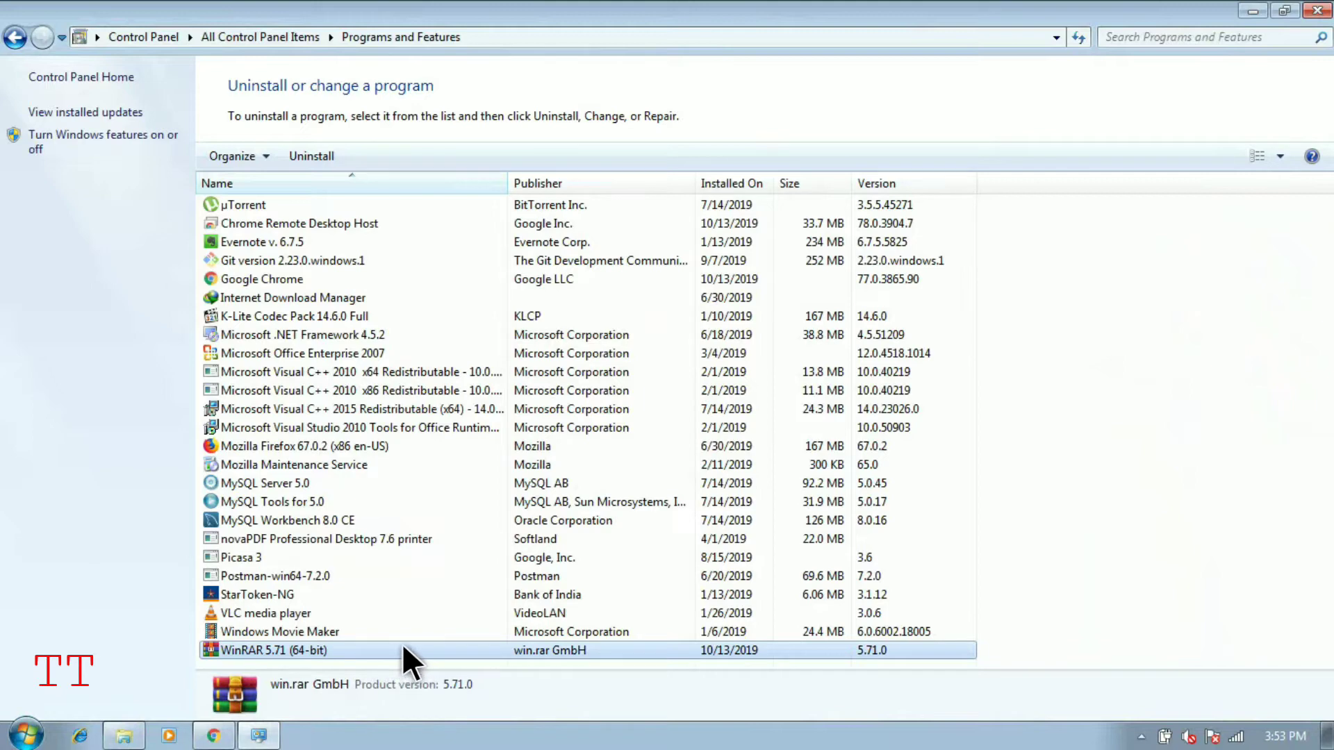
{"action": "mouse_move", "coordinate": [531, 604]}
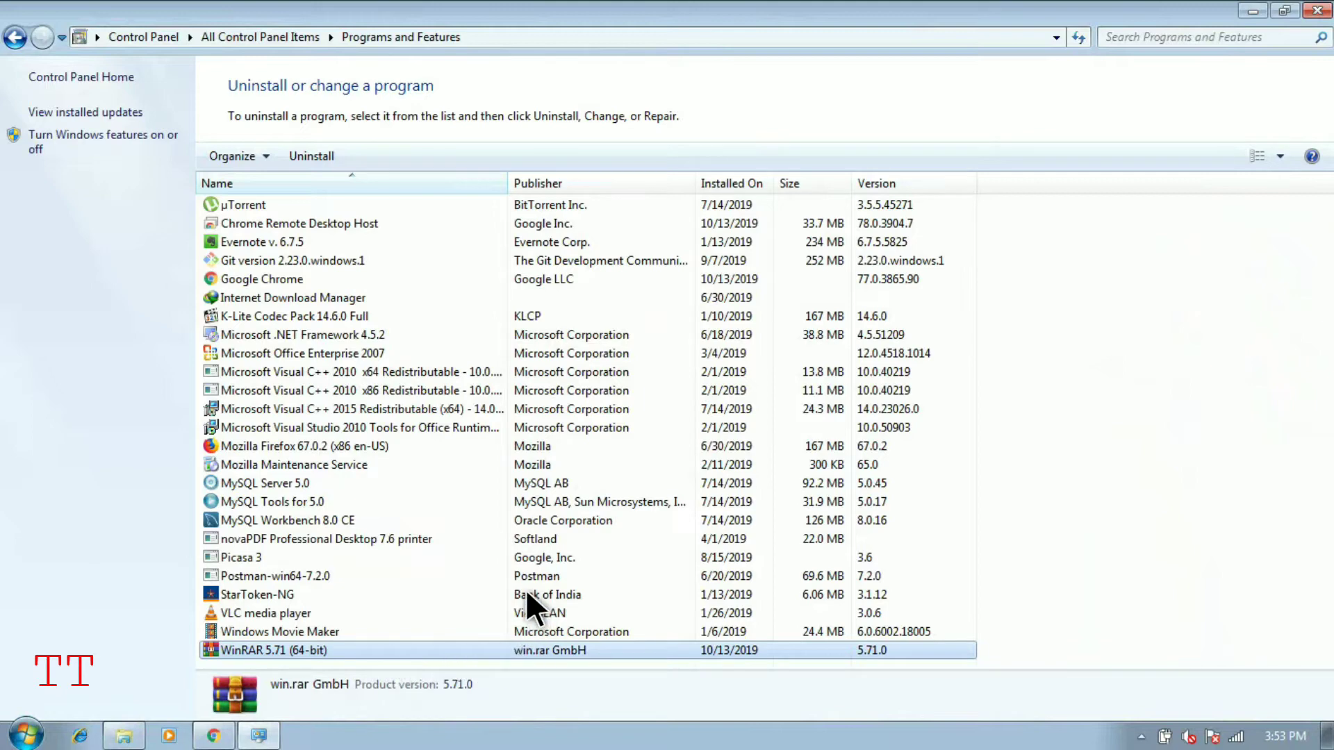